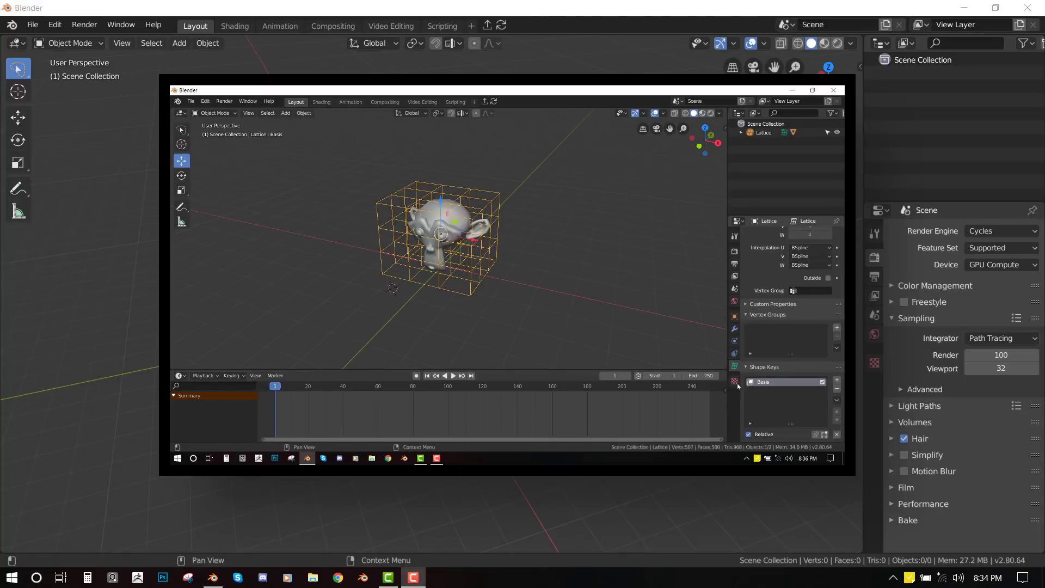
- Add a monkey head, move it up along Z in front view, and bring up the snap pie
click(836, 380)
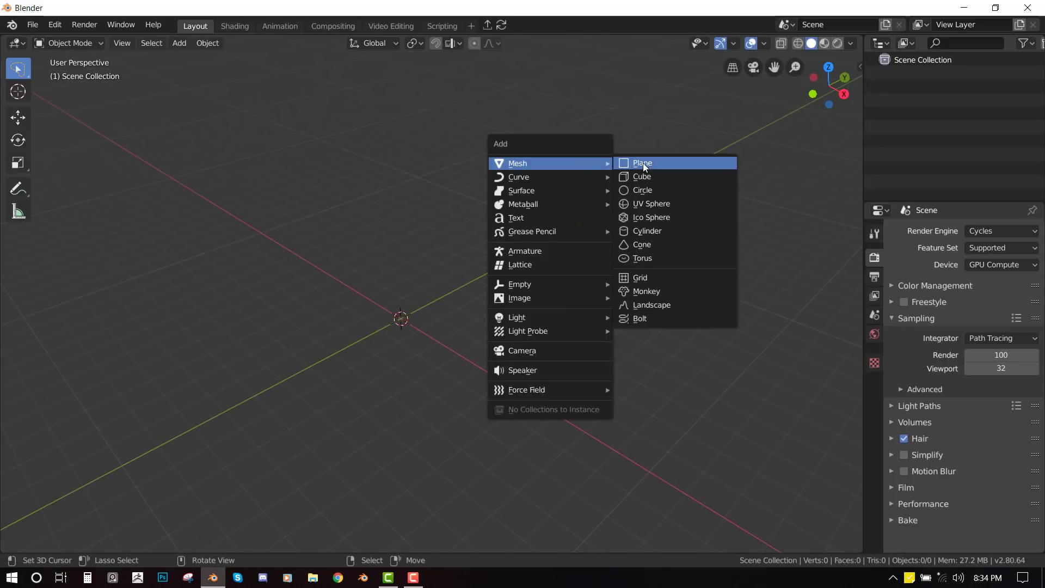
click(645, 292)
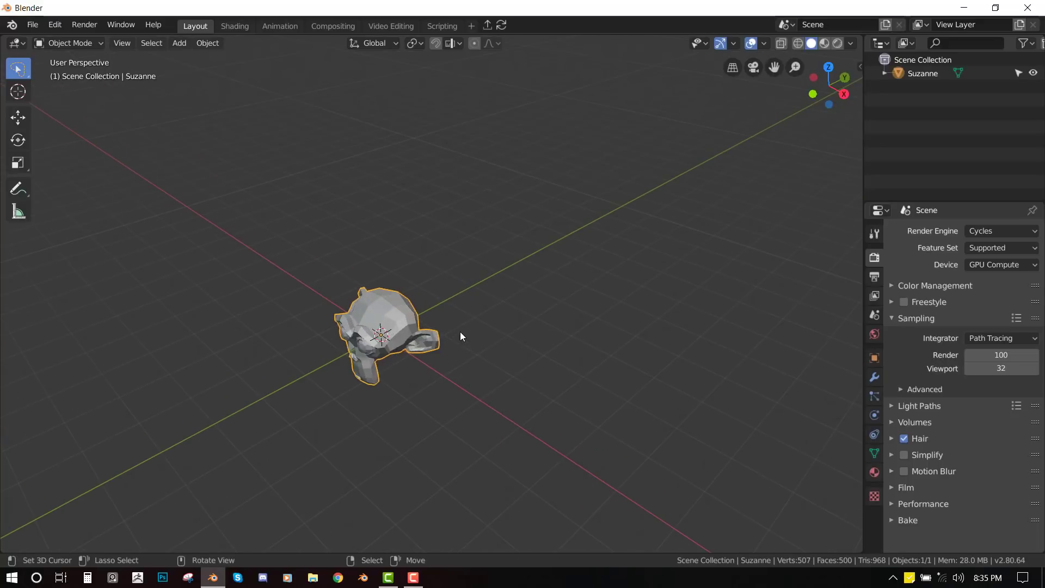
key(g)
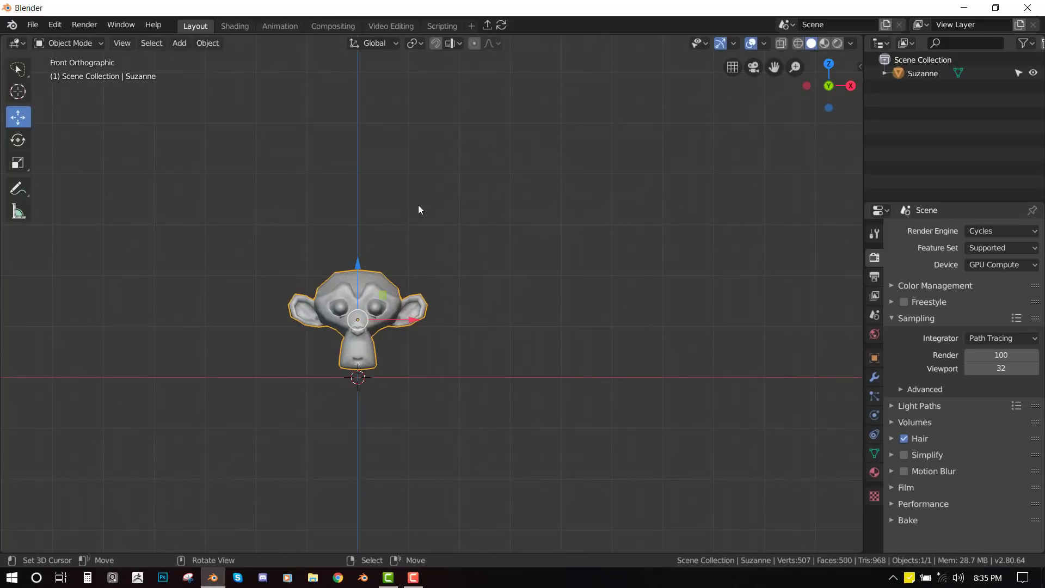
key(shift+s)
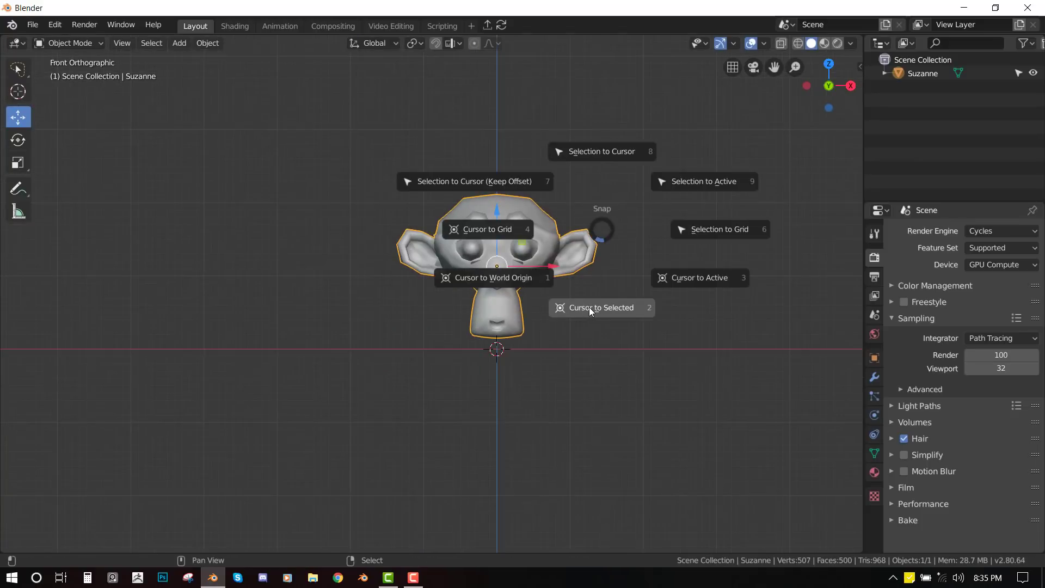
- Snap the cursor to Suzanne's centre and add a lattice scaled to enclose the head
click(179, 42)
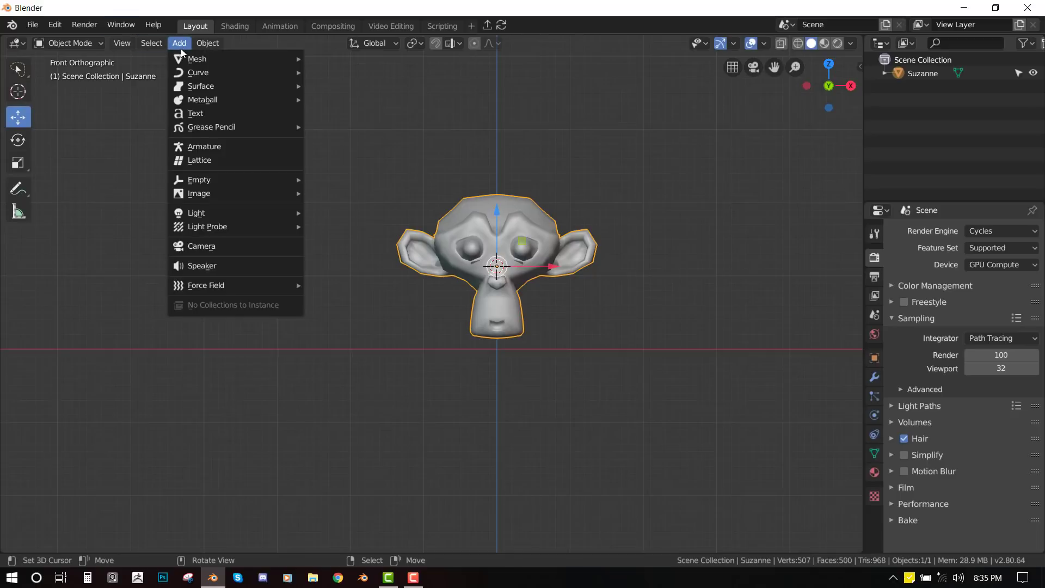
mouse_move(202, 99)
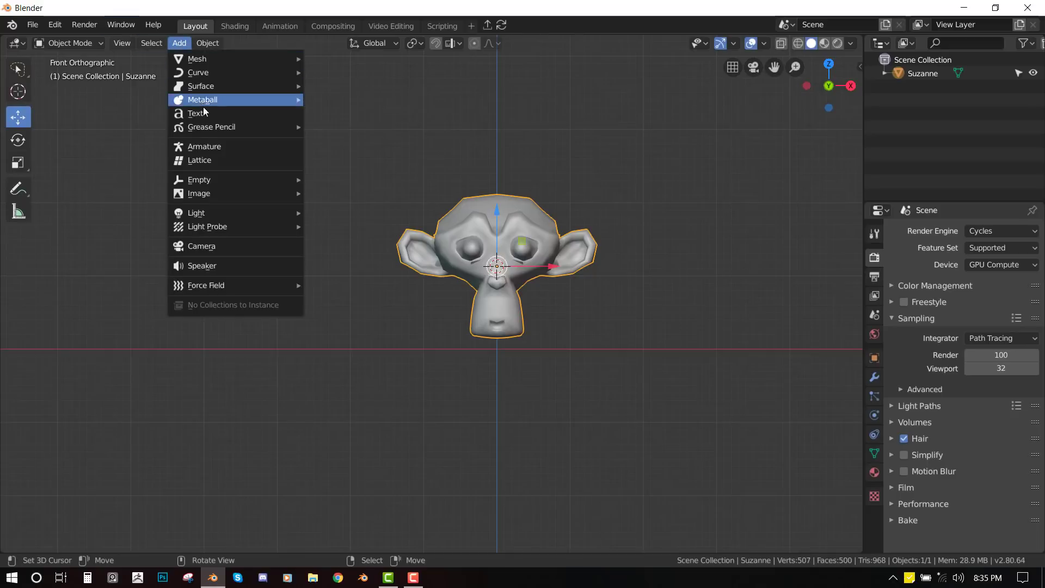
click(199, 160)
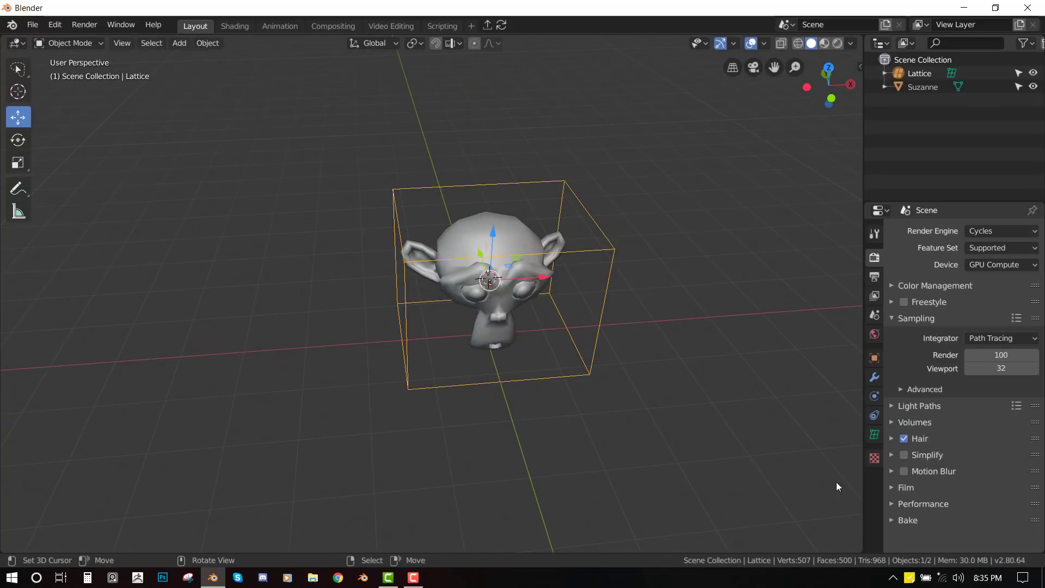
- Set the lattice data Resolution U, V and W to 4
click(874, 435)
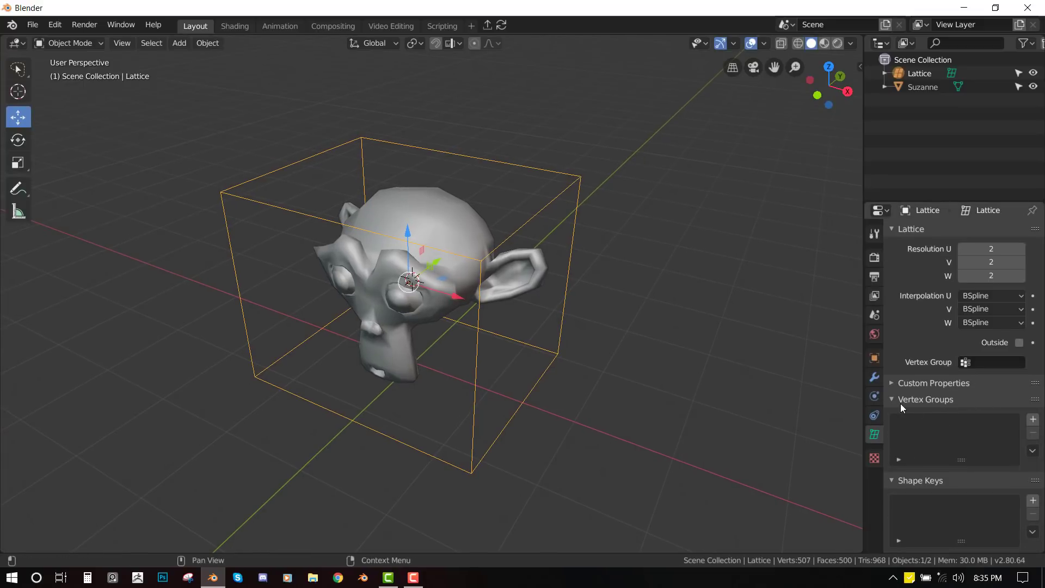
mouse_move(913, 509)
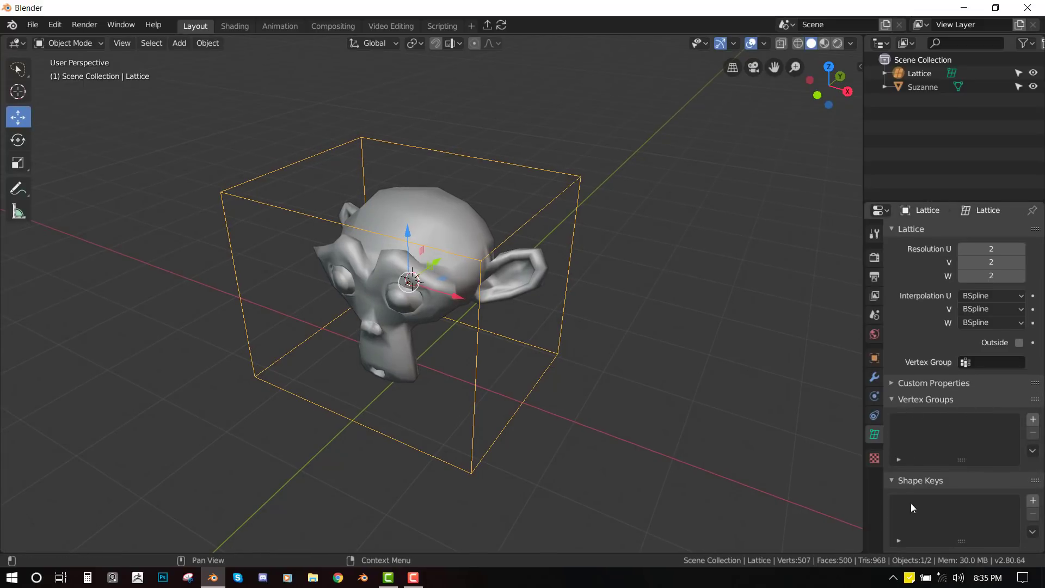
mouse_move(980, 507)
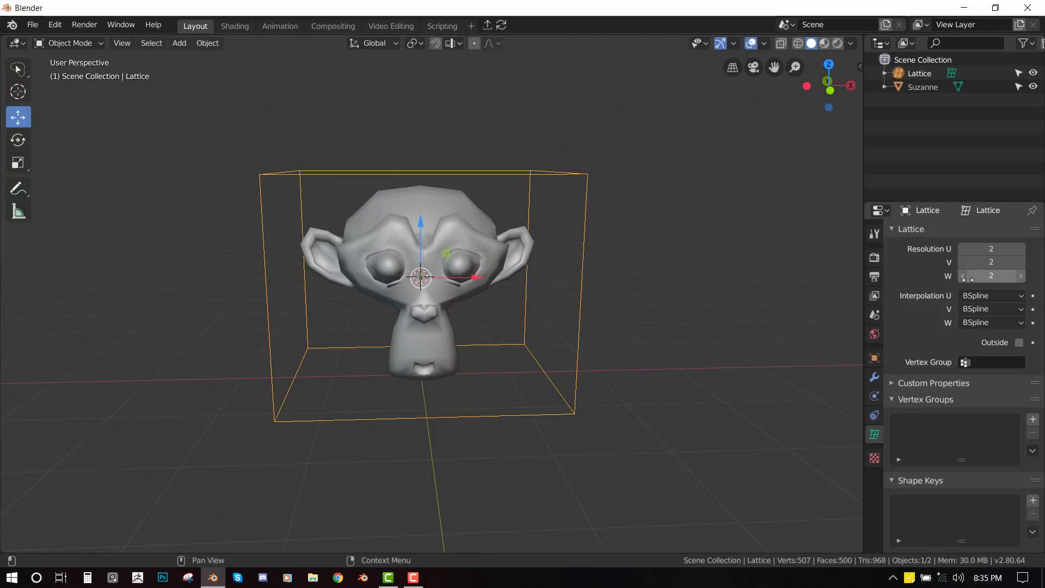
mouse_move(952, 252)
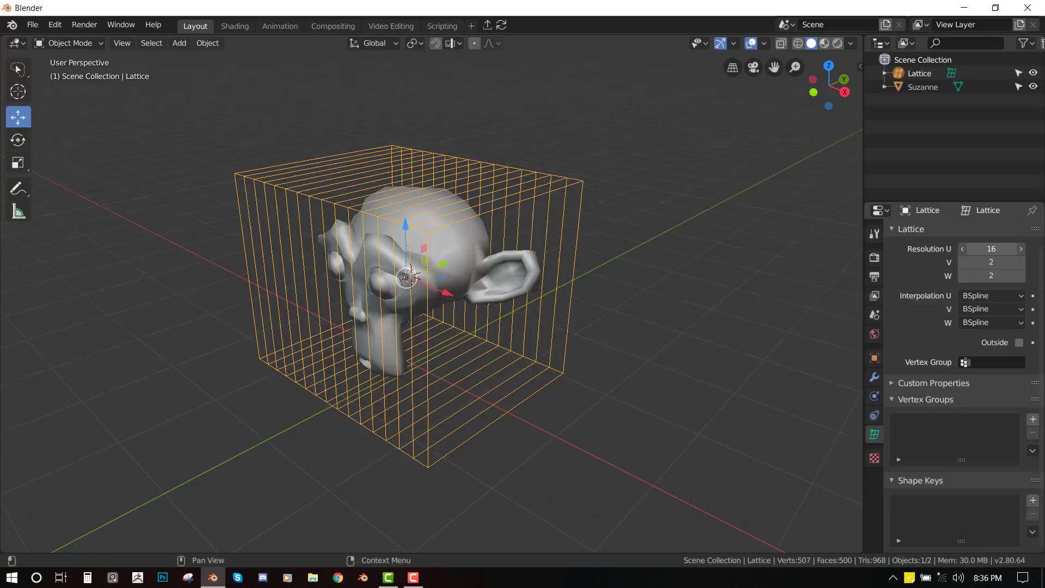
click(961, 249)
text(4)
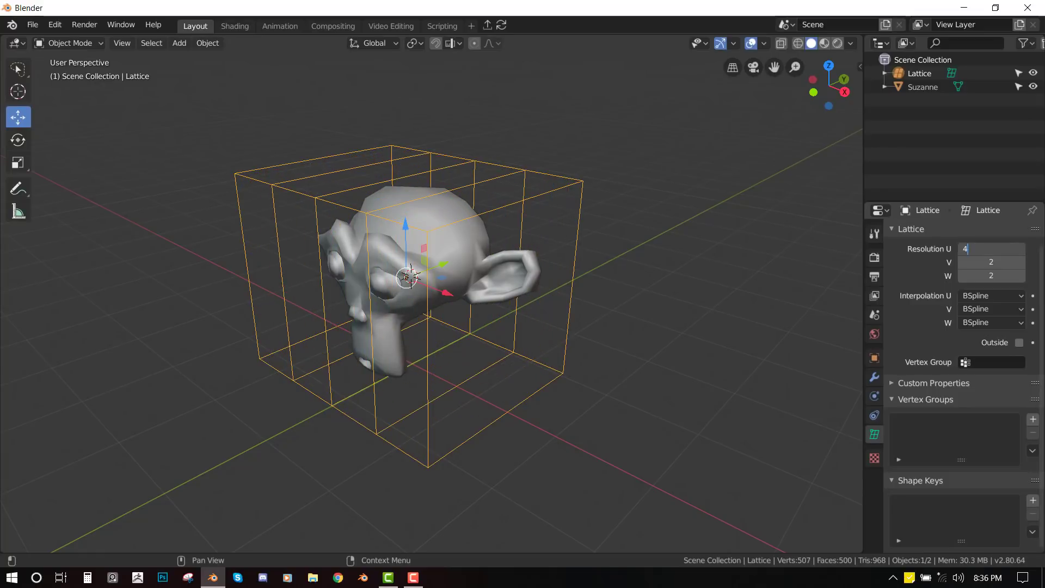
click(991, 262)
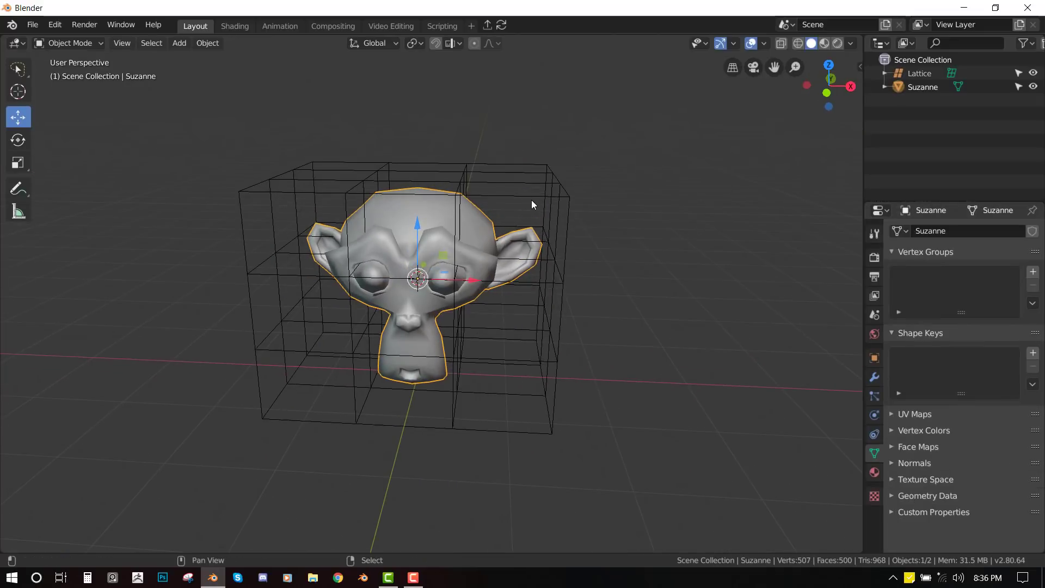
- Add a Lattice modifier on Suzanne targeting Lattice and test-deform its point rows
click(920, 73)
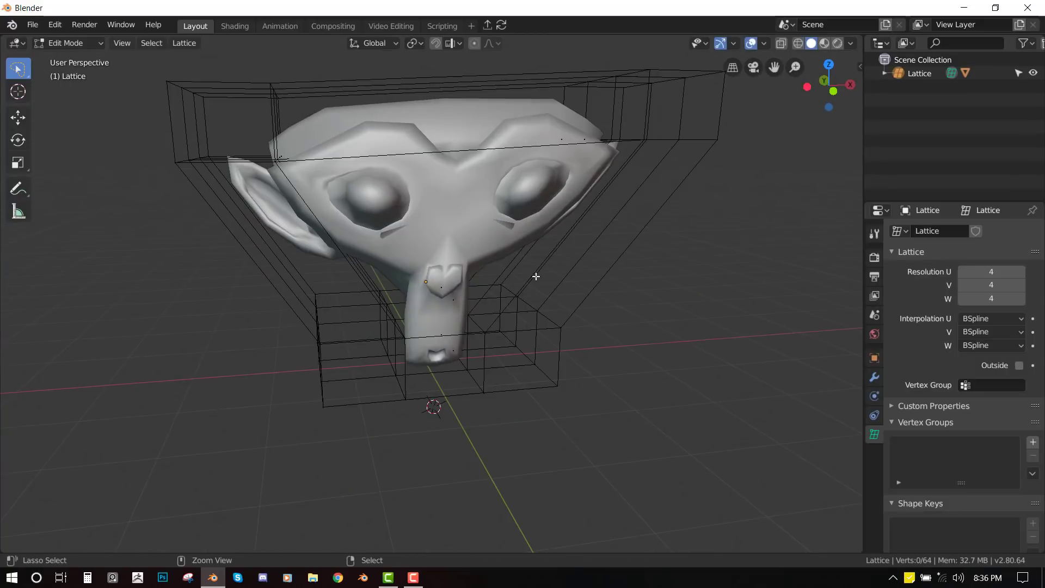
key(Tab)
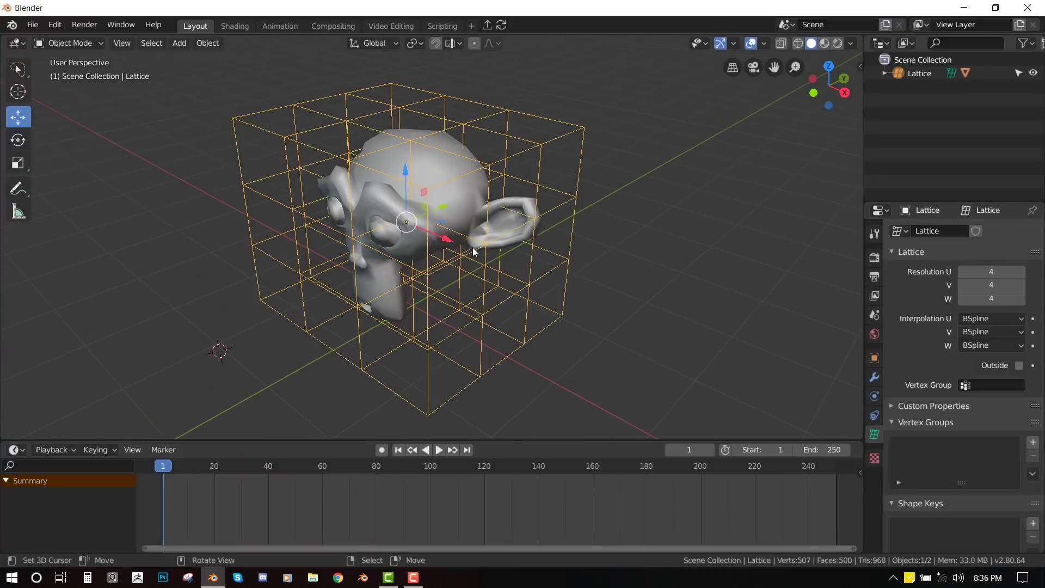
- Add a Basis shape key and a second Key 1 to the lattice
key(Tab)
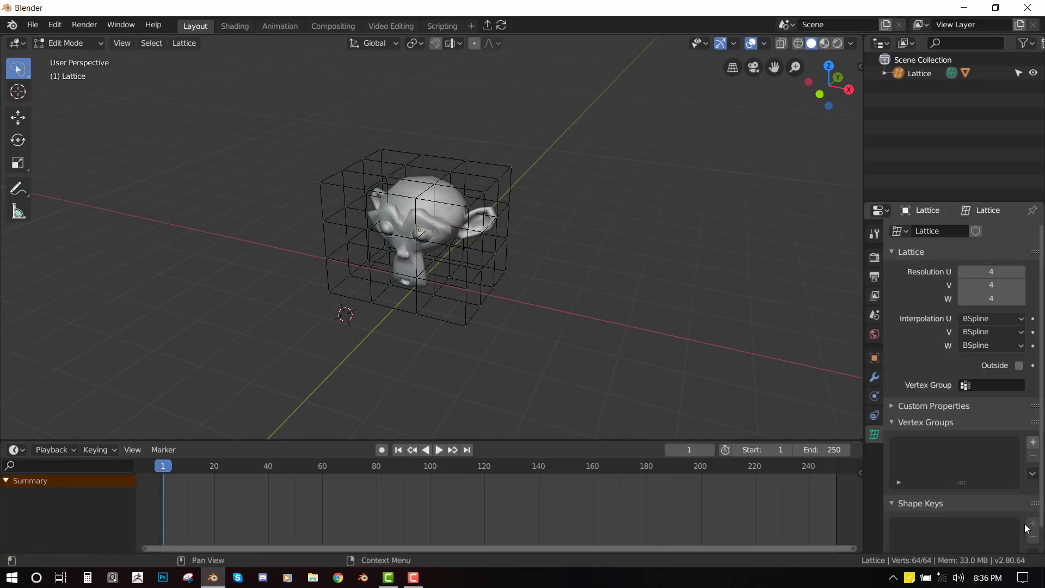
key(Tab)
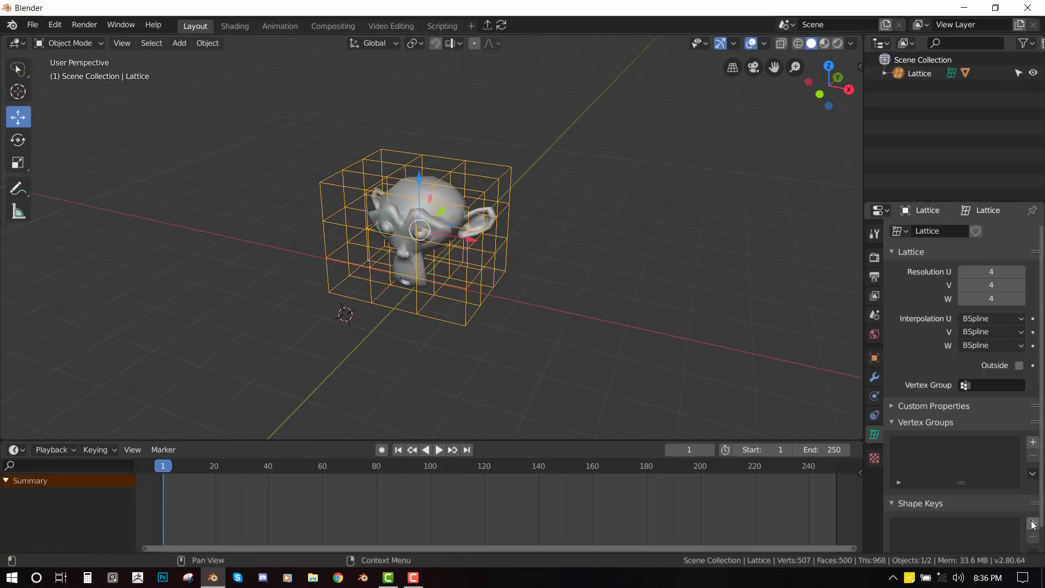
click(1033, 456)
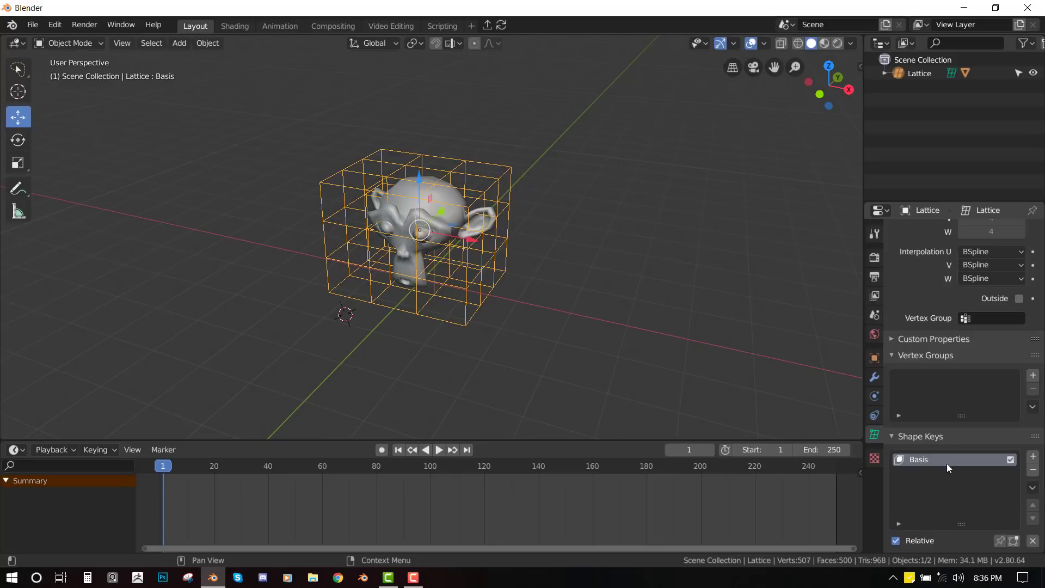
click(1033, 458)
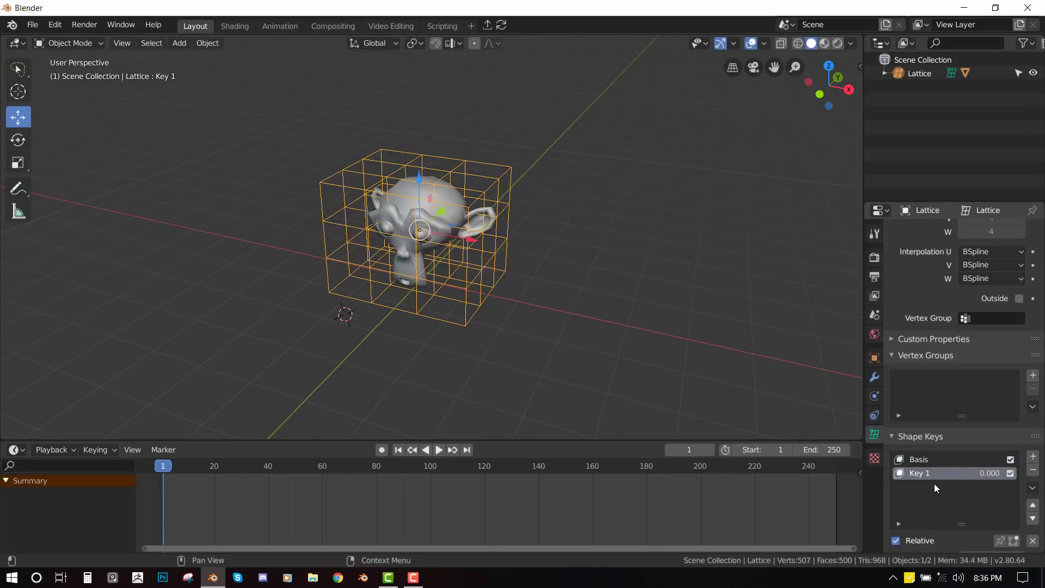
mouse_move(930, 474)
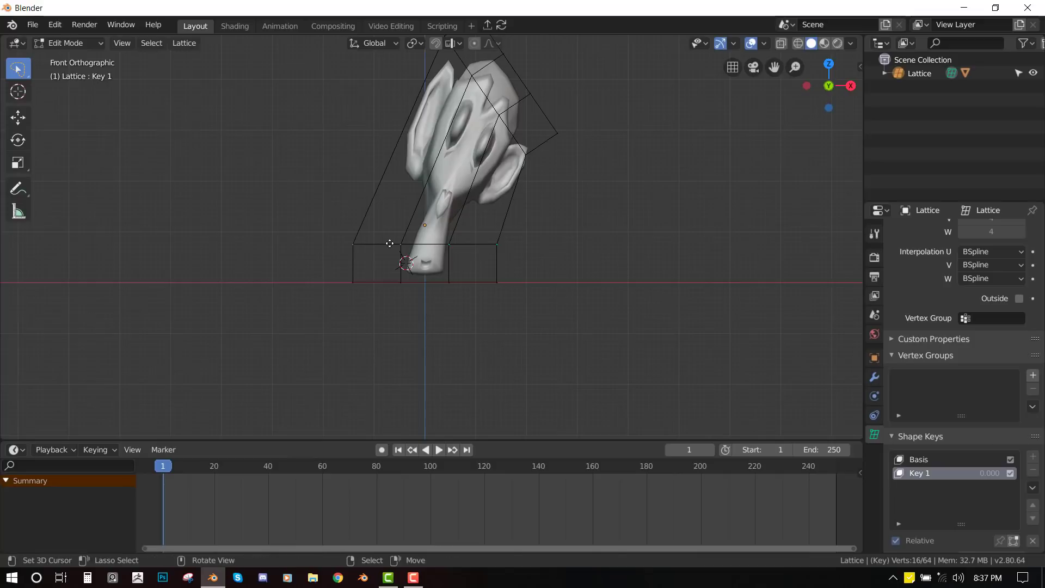
- Bend the lattice points on Key 1 and keyframe its Value at a later frame within a 52-frame range
key(Tab)
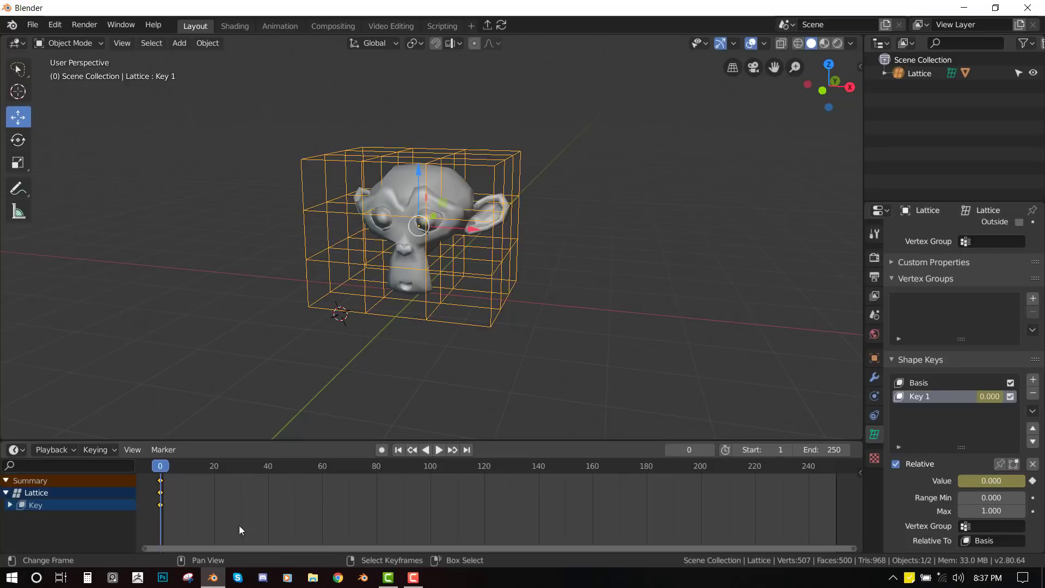
click(192, 465)
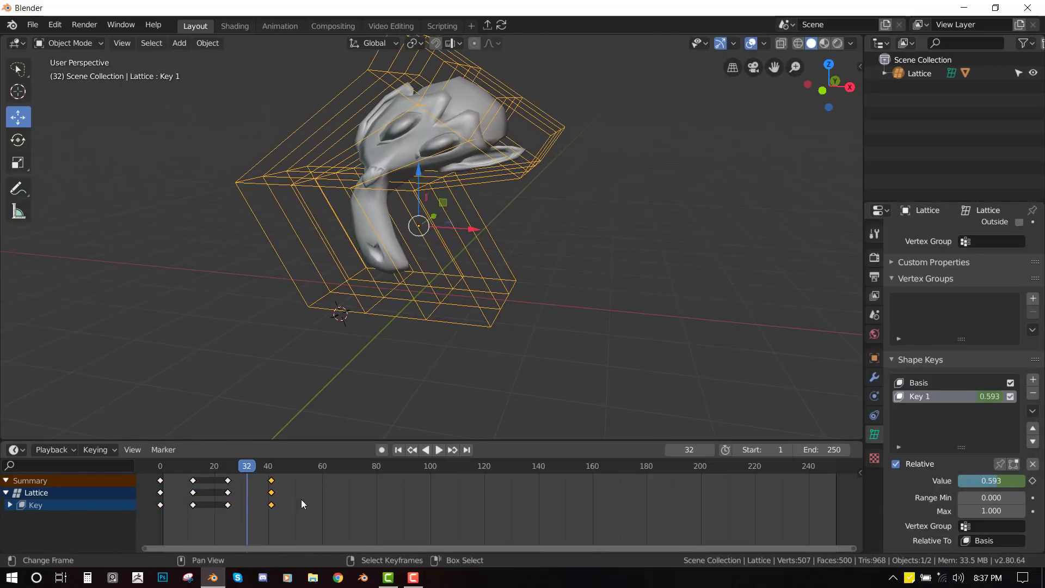
click(438, 450)
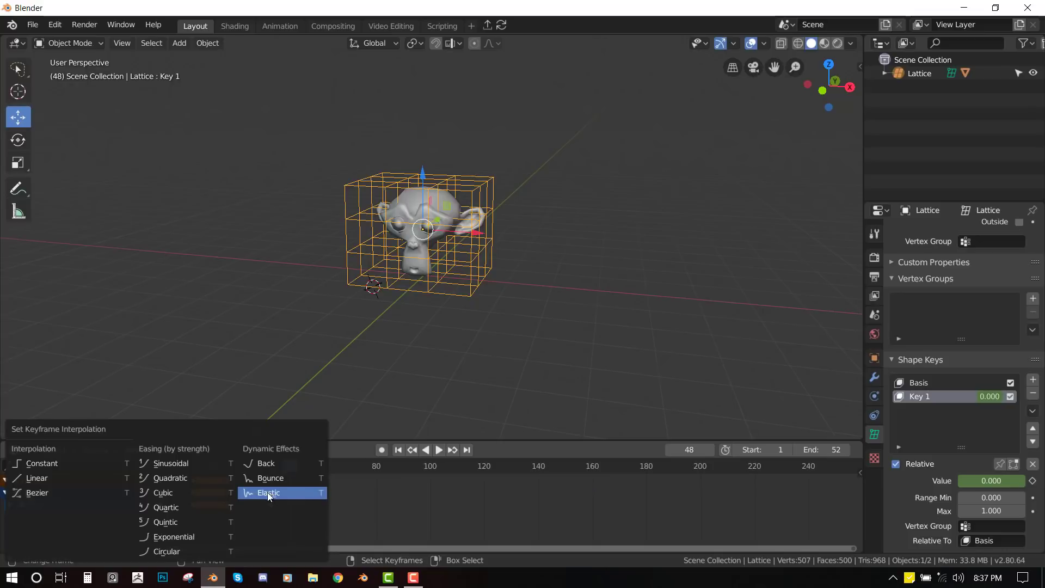
mouse_move(286, 502)
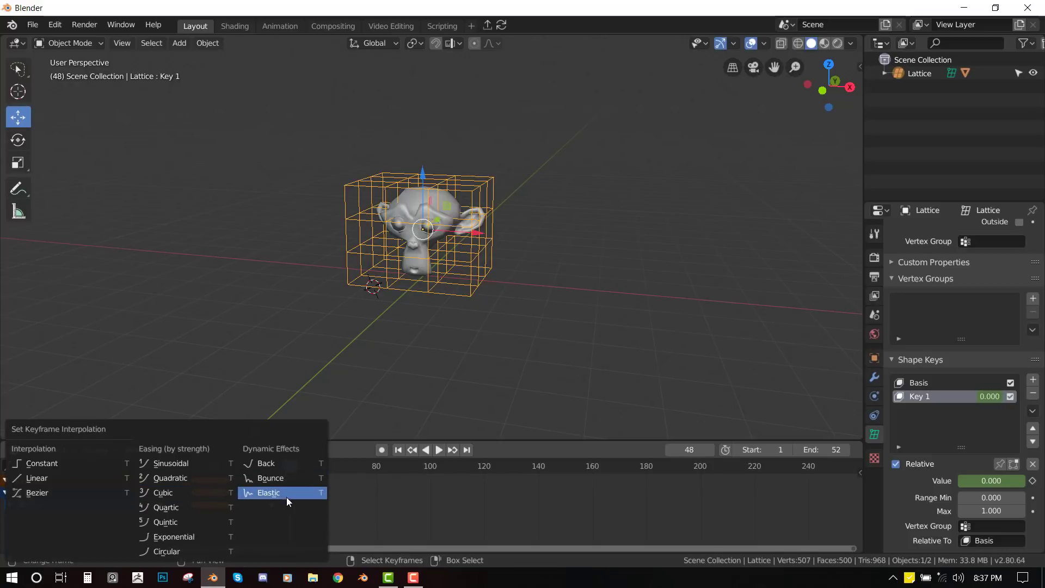
- Set the Key 1 keyframes' interpolation to Dynamic Effects > Elastic
click(268, 492)
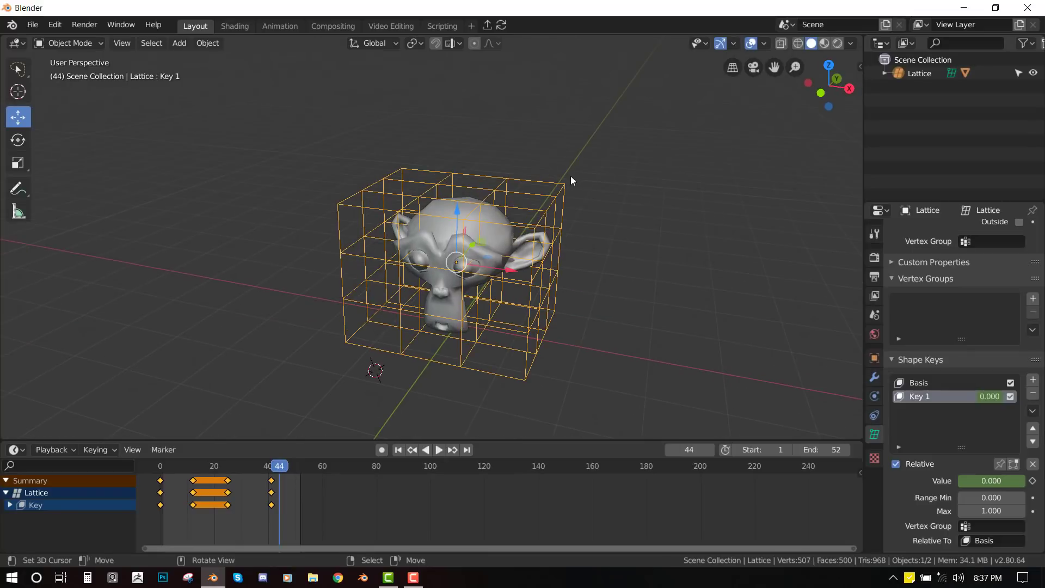
- Remove the Key 1 shape key, leaving only Basis, and return to editing lattice points
key(Tab)
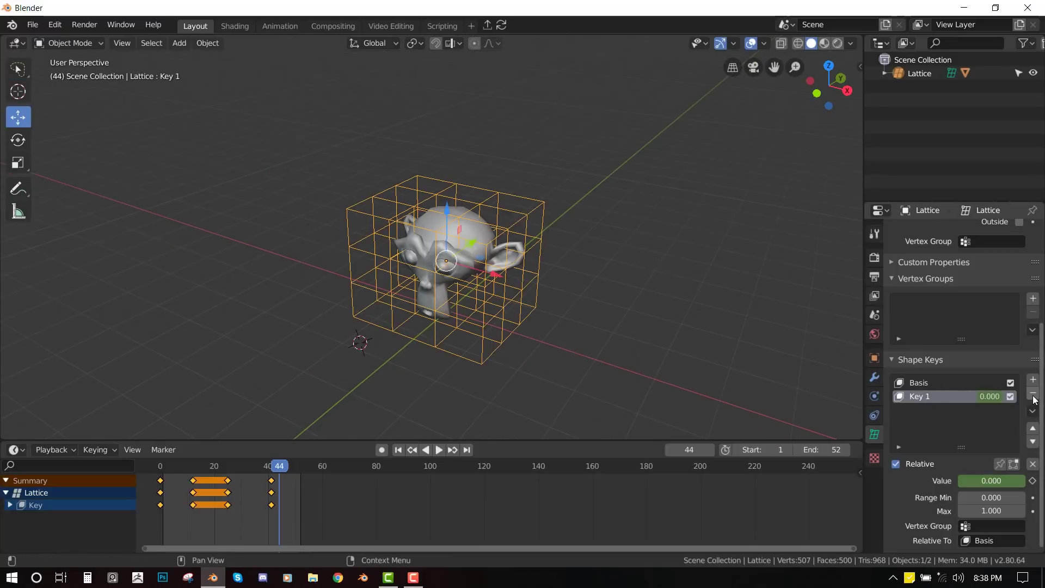
click(1032, 392)
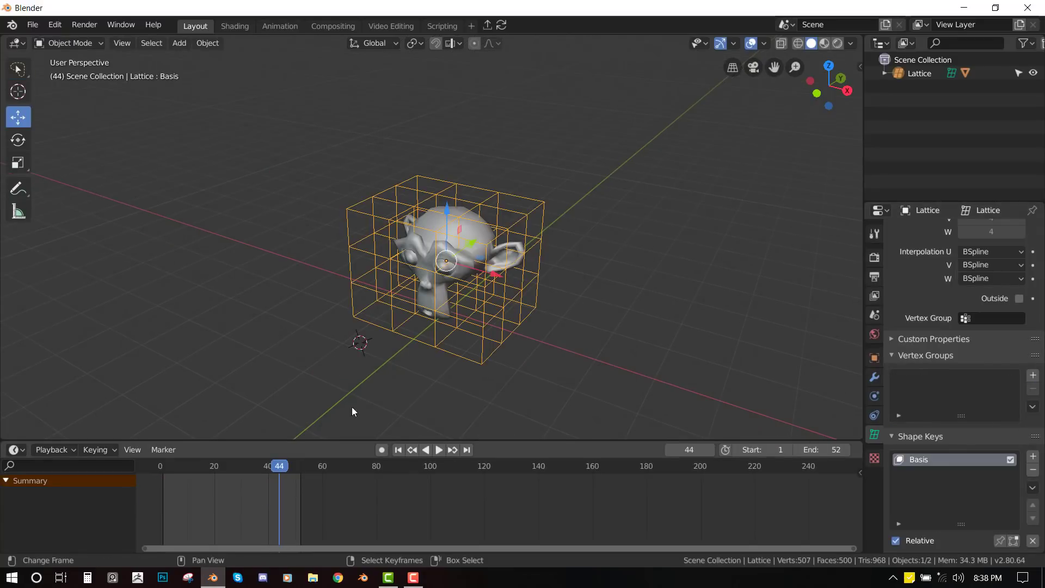
key(Tab)
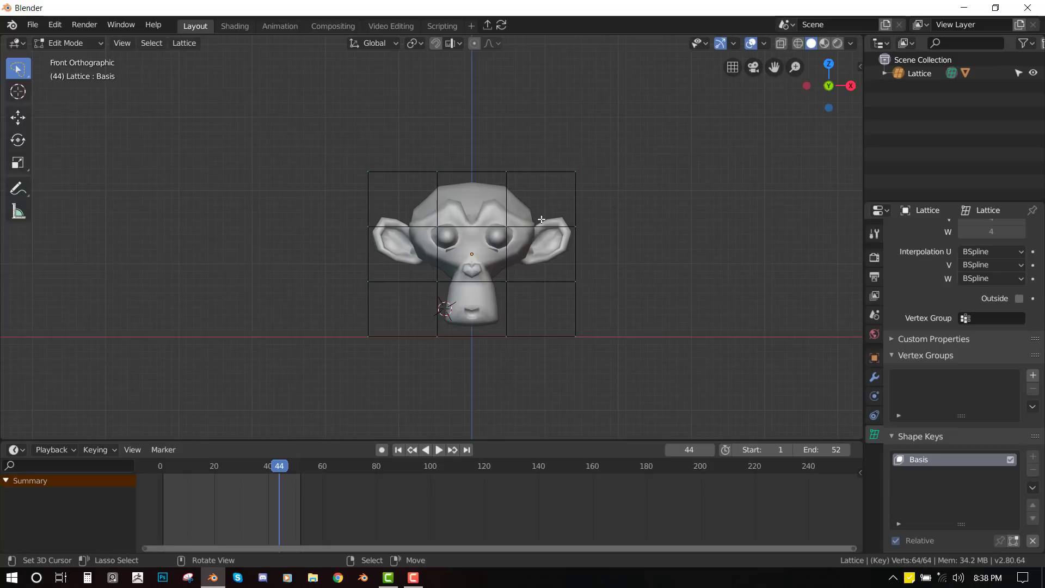
mouse_move(559, 244)
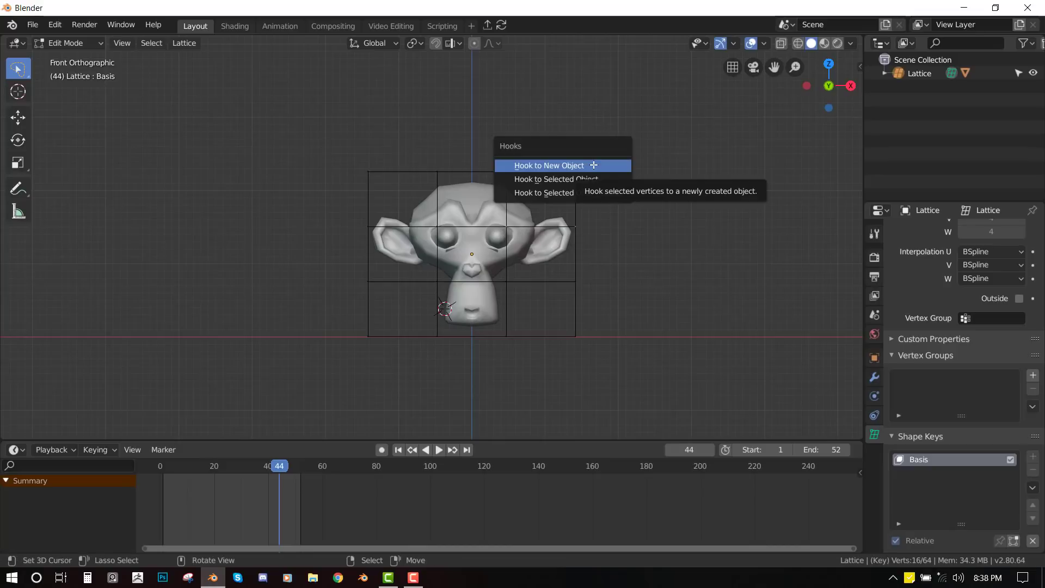
mouse_move(566, 166)
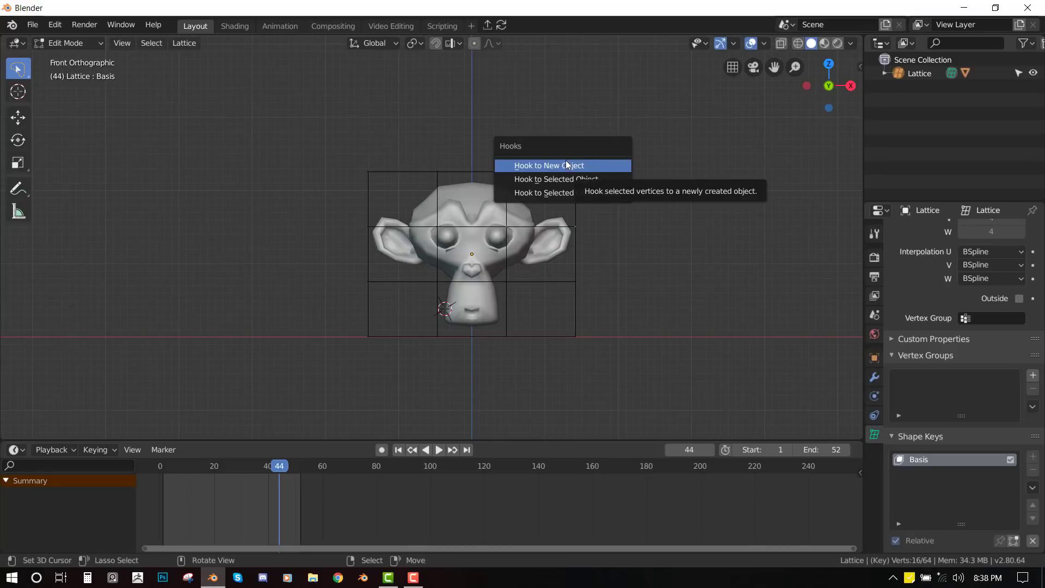
mouse_move(562, 179)
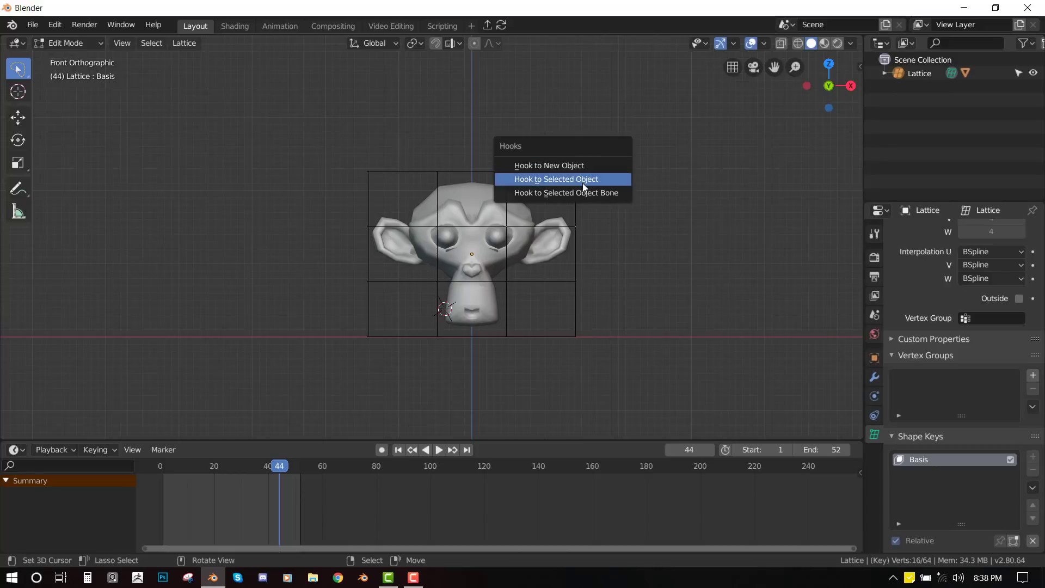
- Hook the selected lattice points to the Empty via Ctrl+H Hook to Selected Object
click(556, 179)
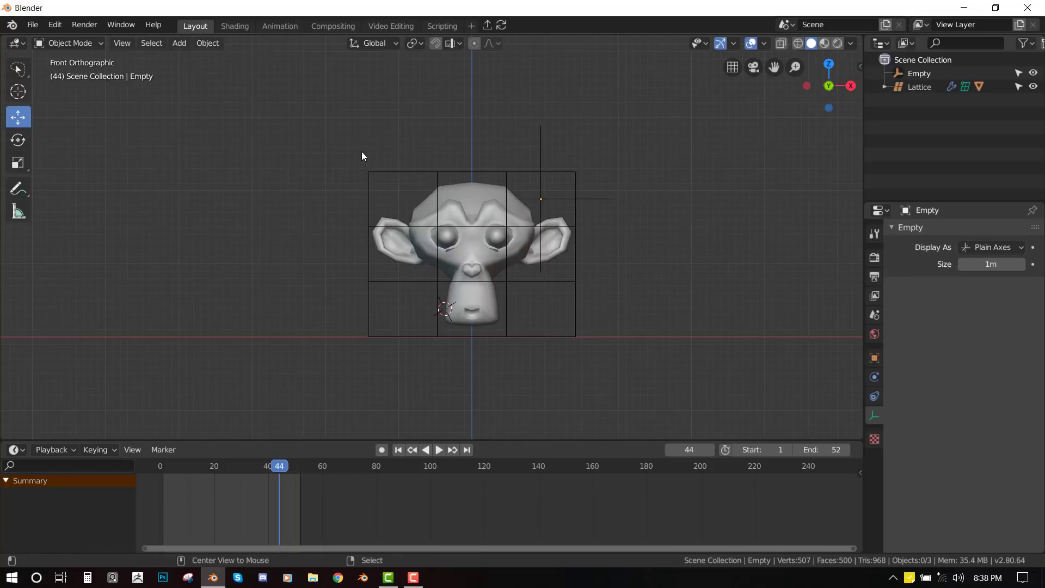
- Add an armature and extrude it to three bones above the monkey
click(178, 43)
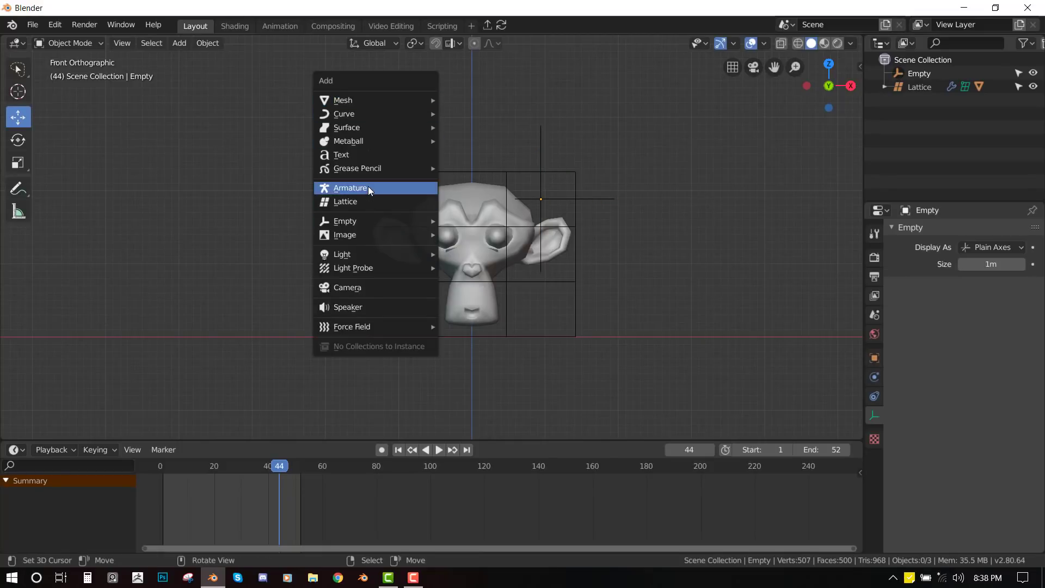
click(349, 188)
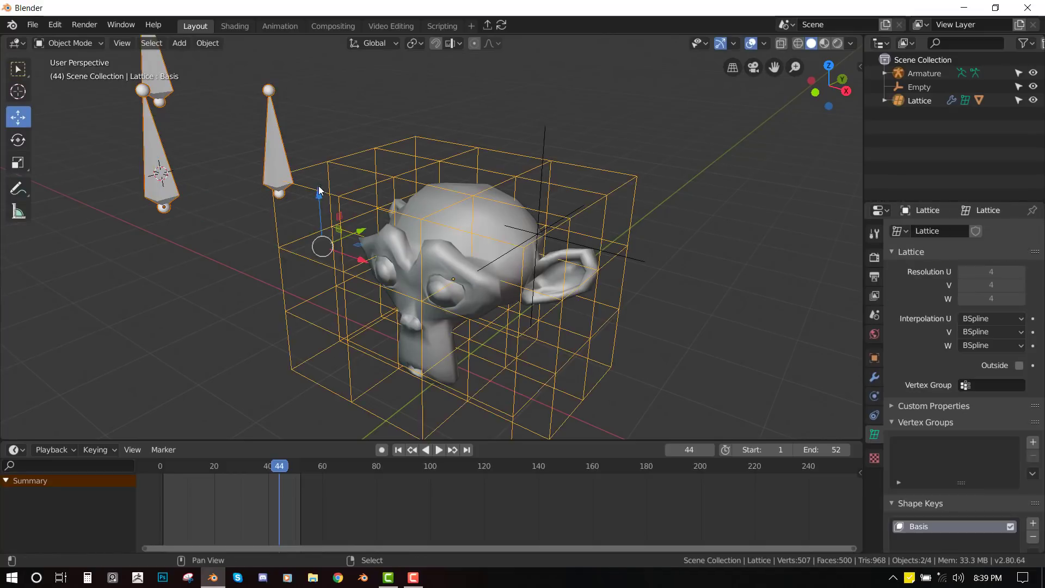
mouse_move(431, 194)
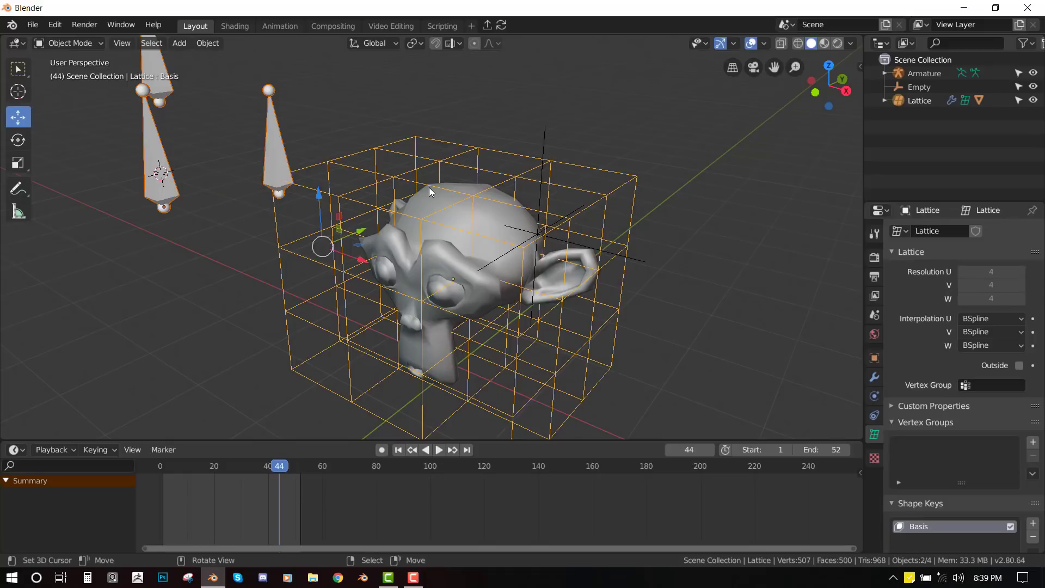
- Edit the lattice and box-select a group of its points for hooking to the bone
key(Tab)
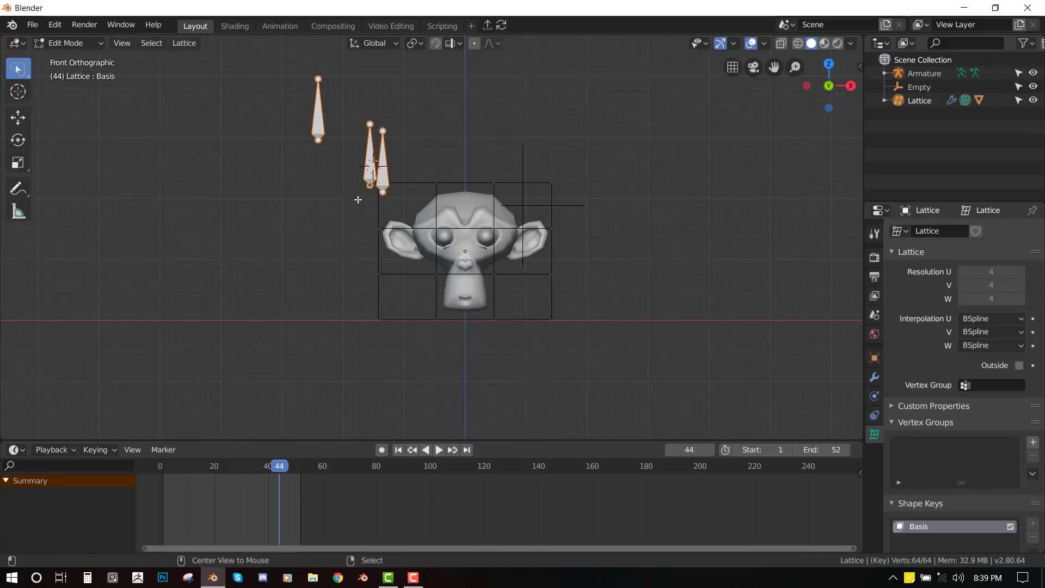
drag(358, 200, 400, 190)
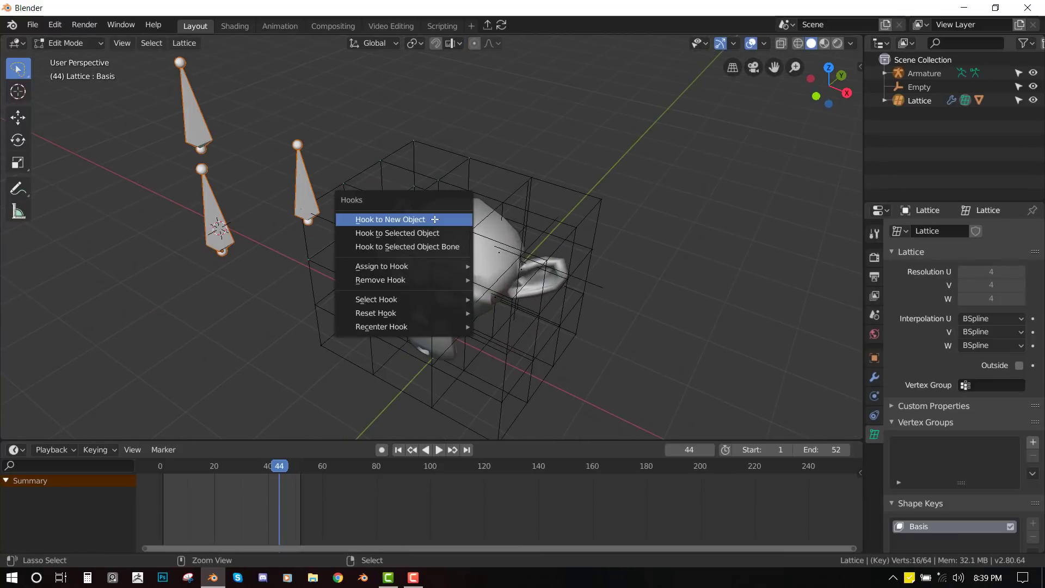
mouse_move(406, 247)
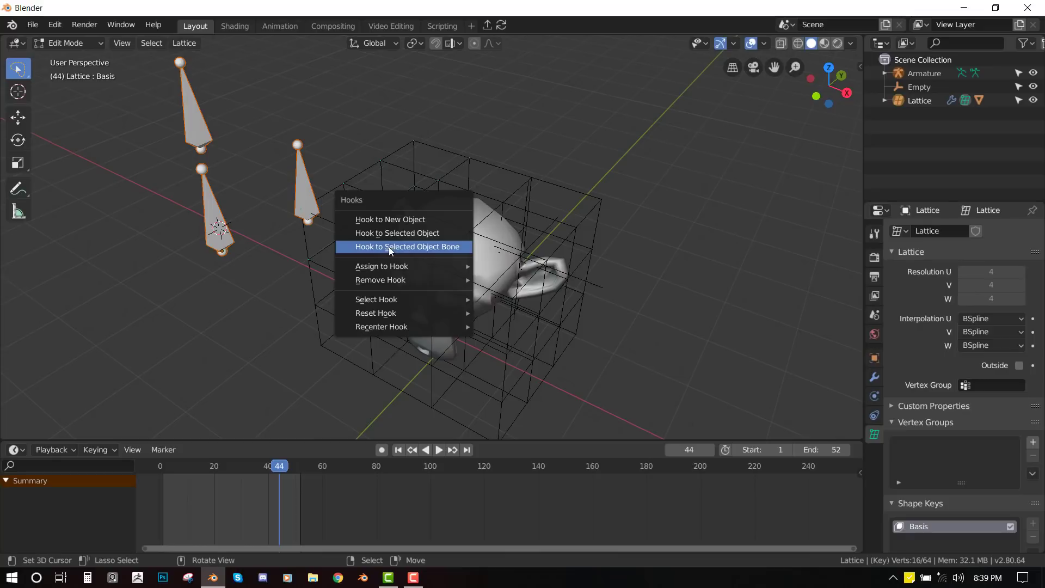
mouse_move(430, 252)
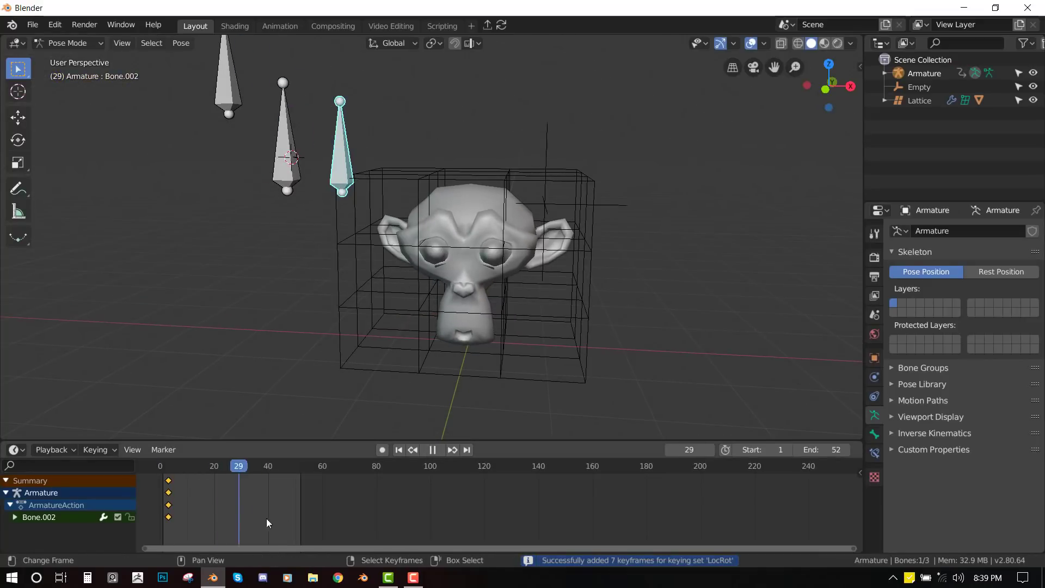
- Keyframe Bone.002's moved location and rotation near frame 45 and play back the deforming monkey
click(433, 450)
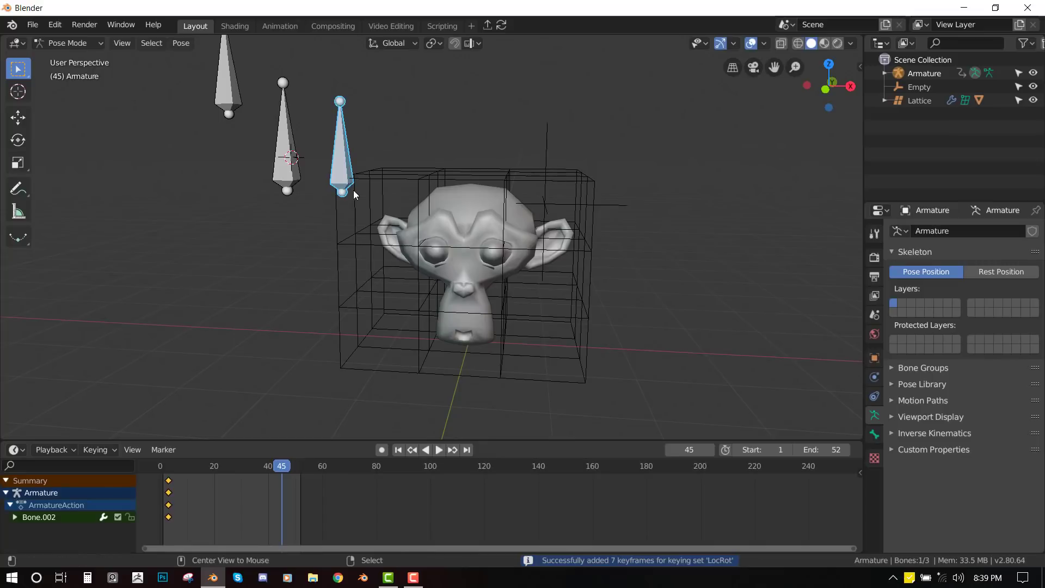
key(g)
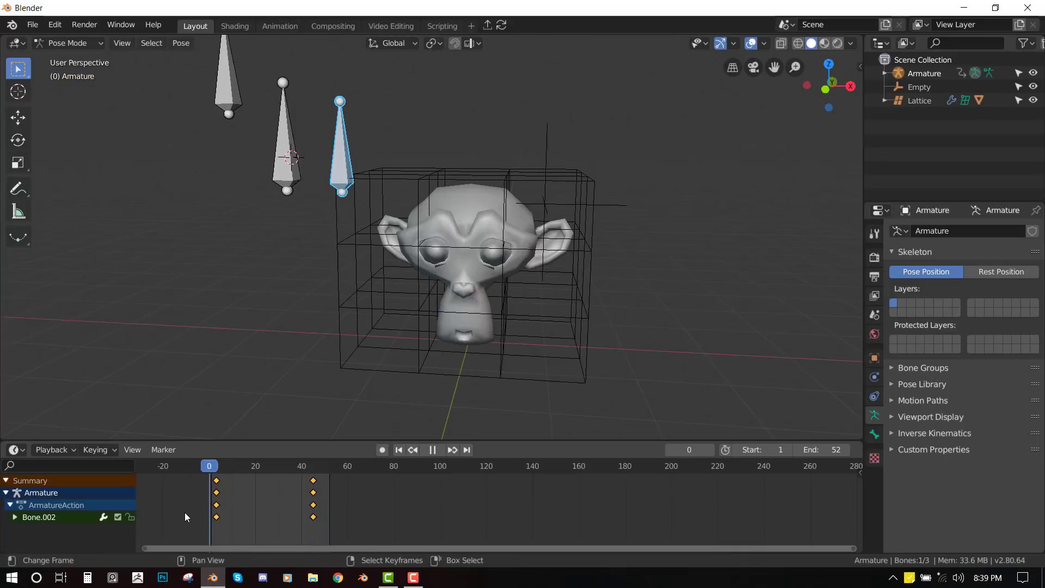
click(433, 450)
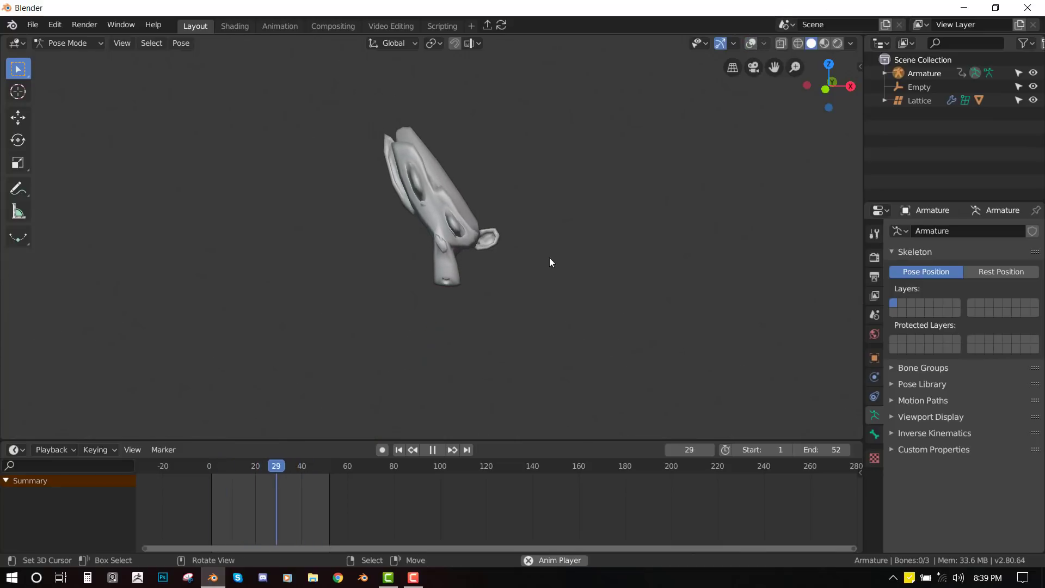
click(433, 450)
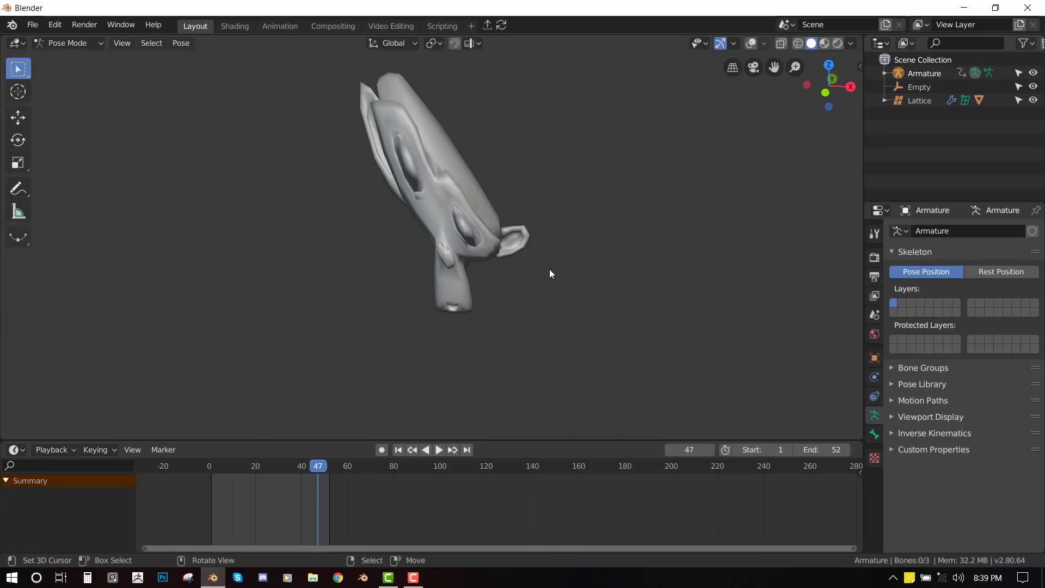
mouse_move(3, 55)
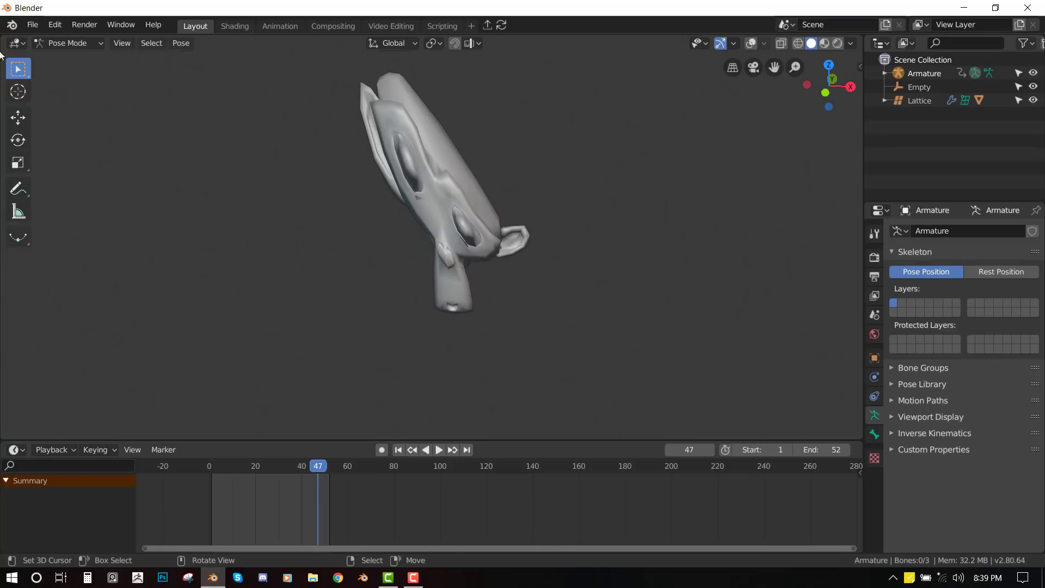
click(31, 25)
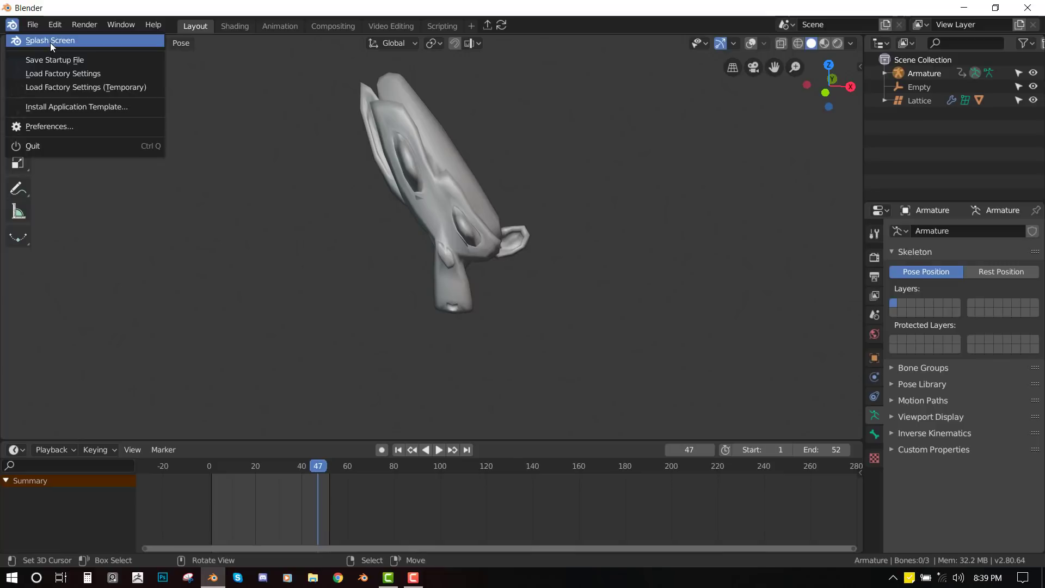
- Load Big guy.blend from the splash screen's recent files, discarding changes, and restore the full layout
click(47, 40)
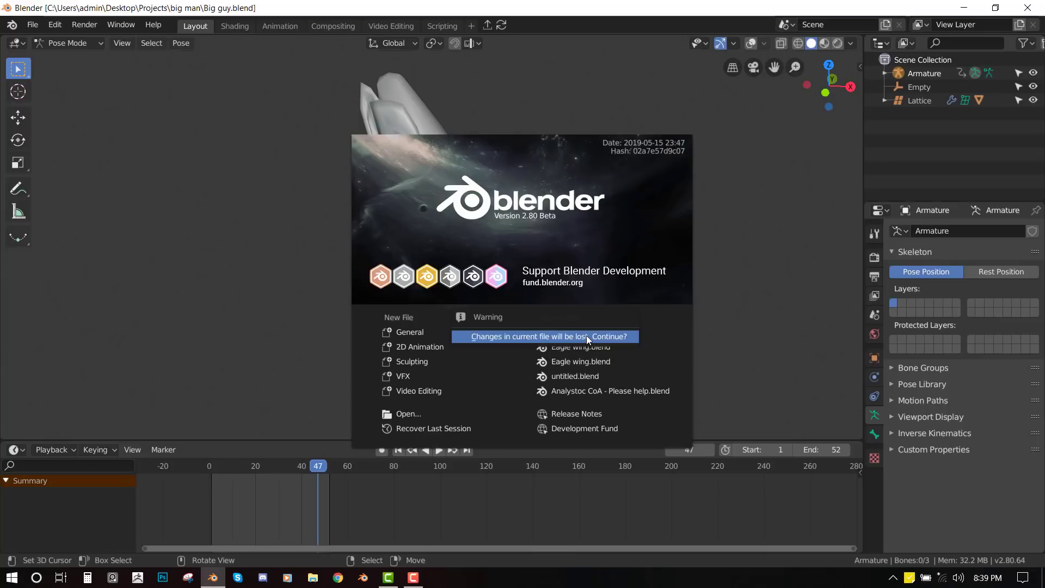
click(546, 337)
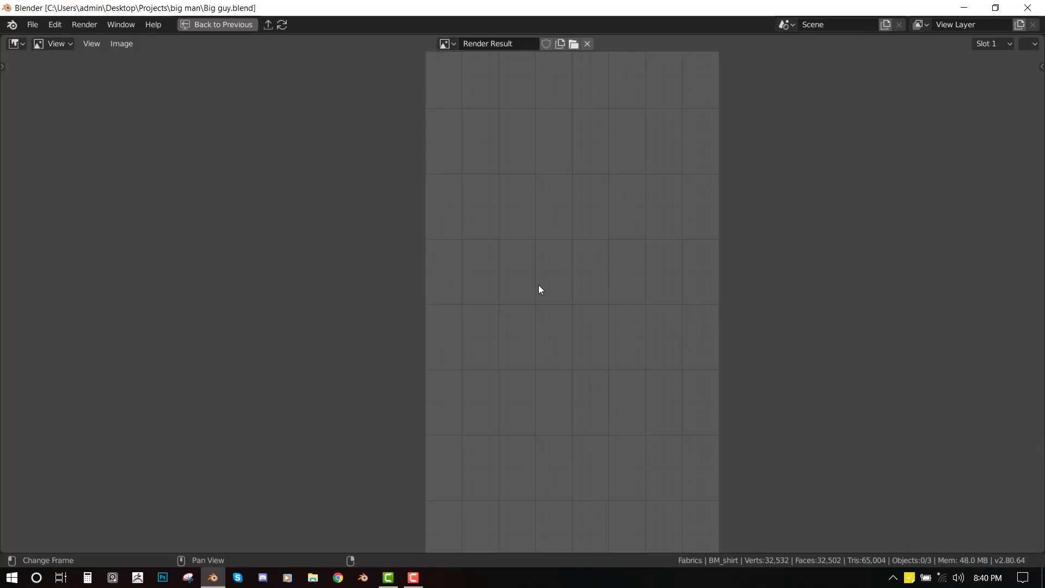
click(14, 44)
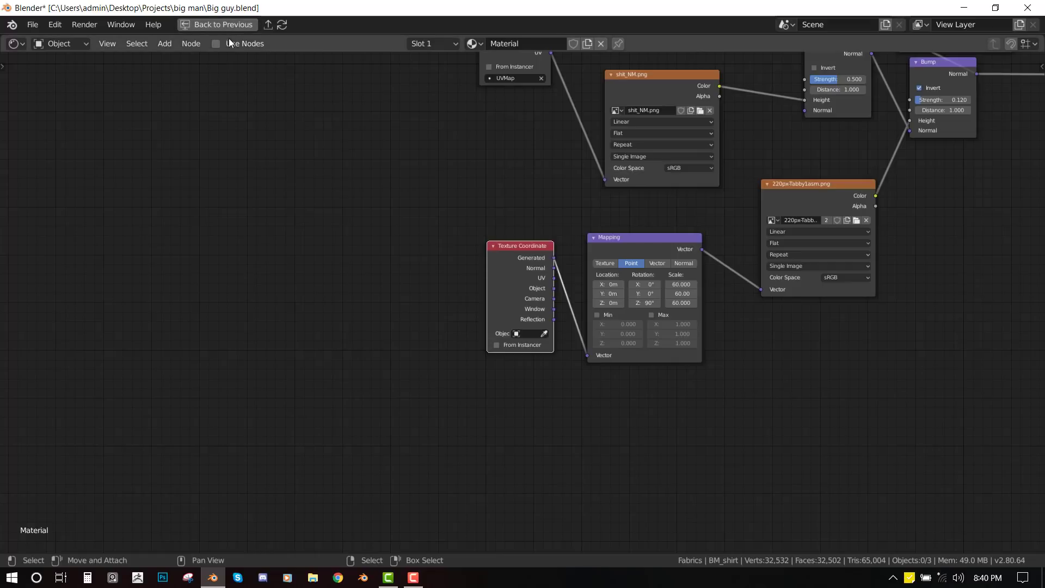
click(234, 25)
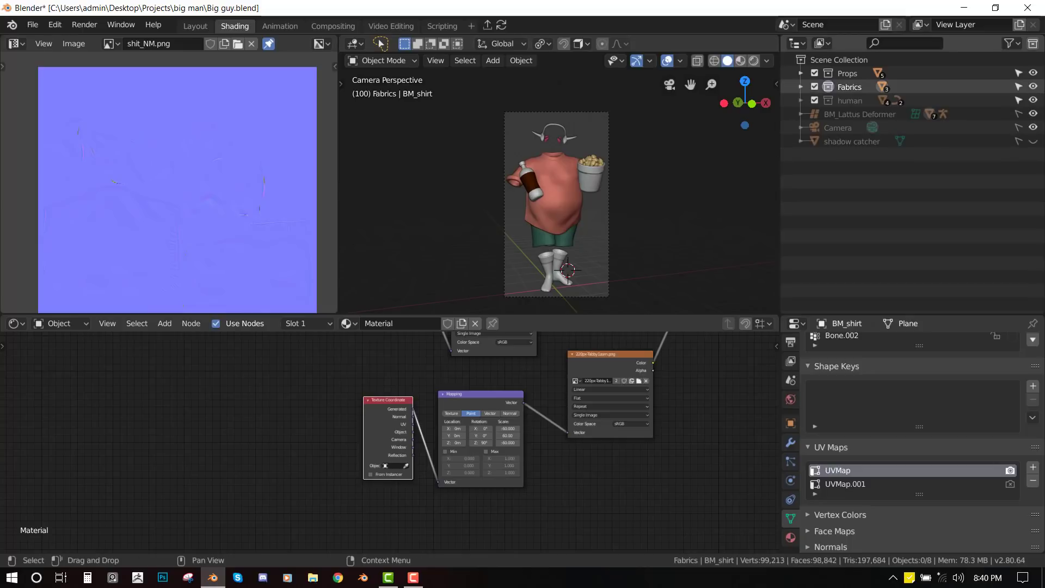
- Show the BM_Lattus Deformer collection and expand it to list Lattice.001 and BM_Rig
click(1012, 44)
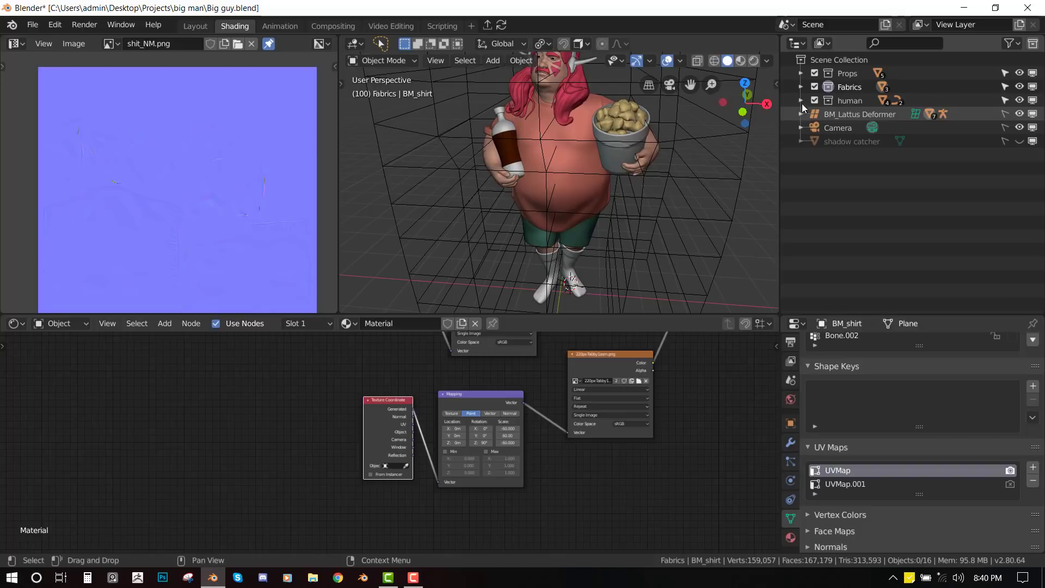
click(803, 115)
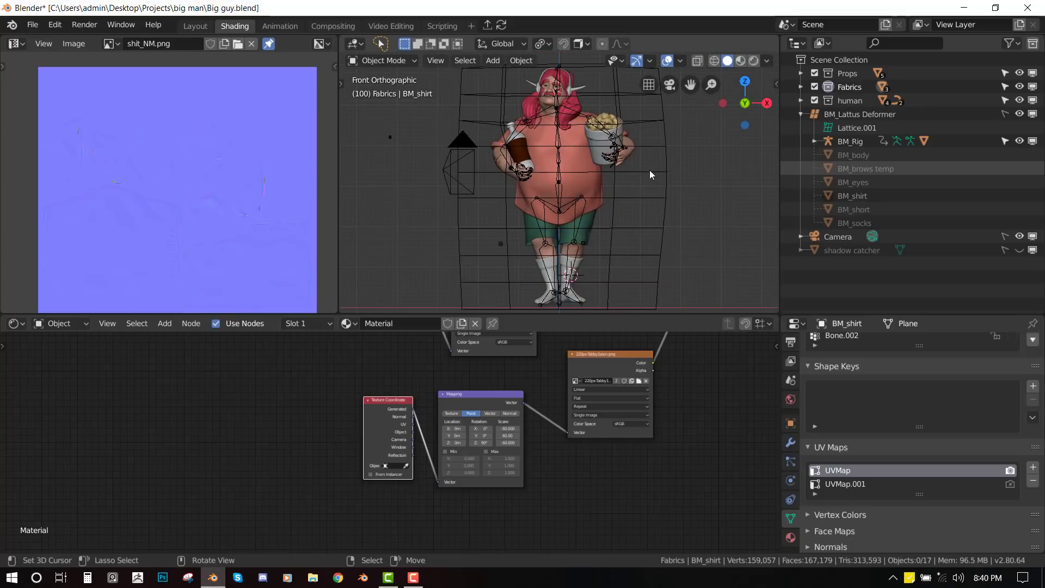
- Select Fabrics, hide the deformer in the viewport, then select it to show its Basis and Key 1 shape keys
click(850, 87)
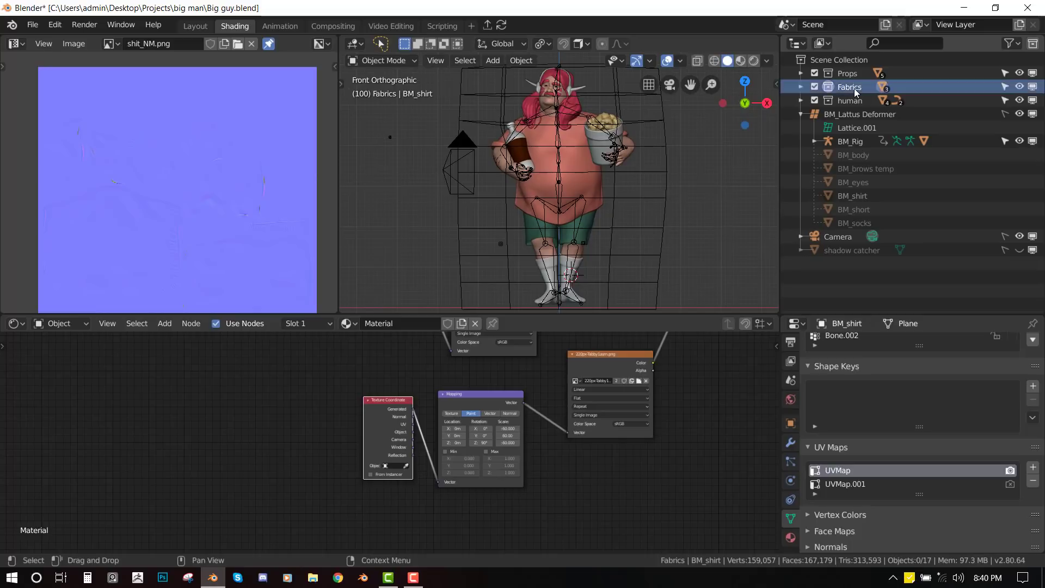
click(848, 87)
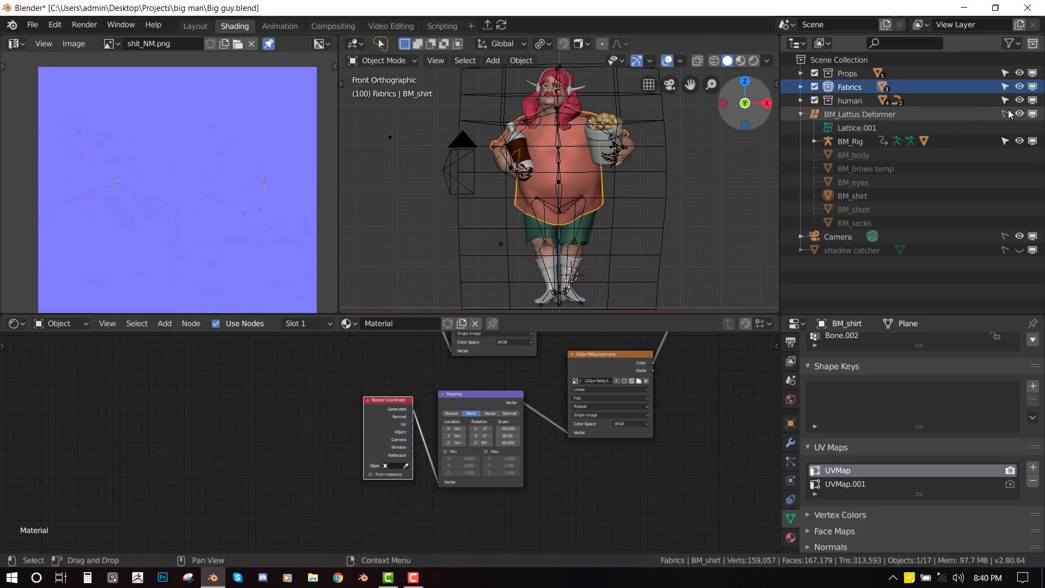
click(860, 114)
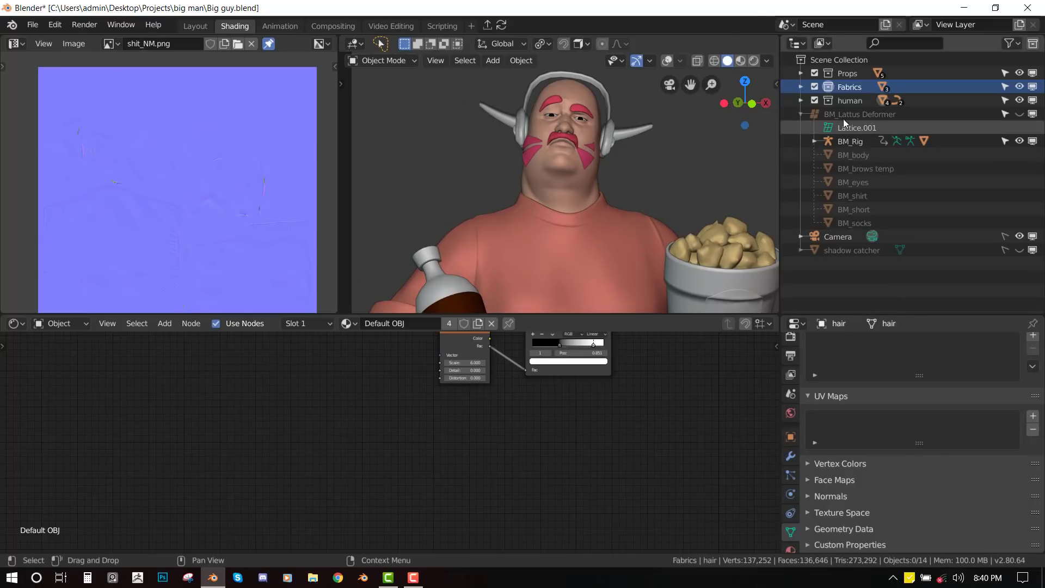
click(860, 114)
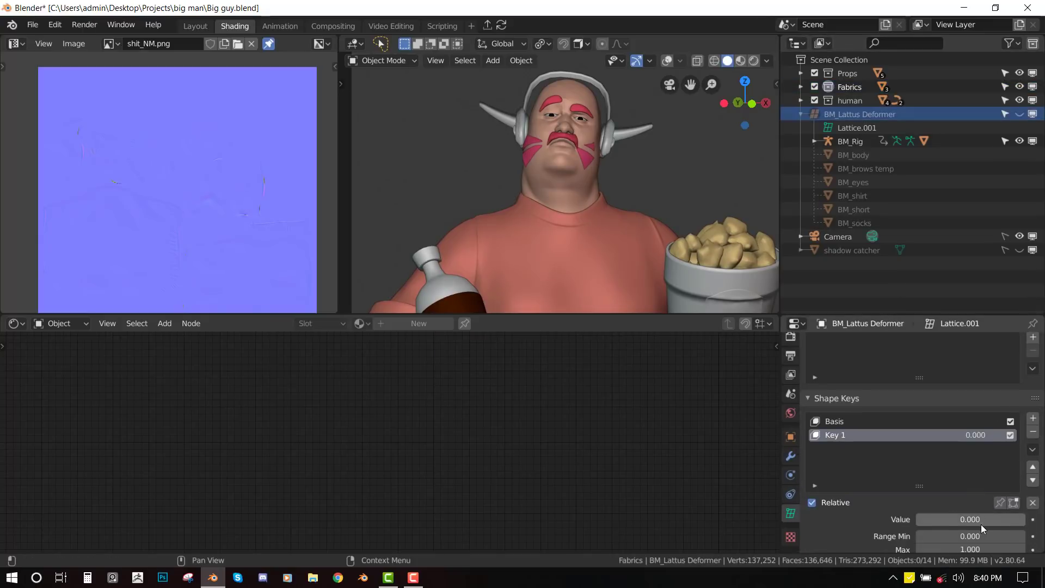
- Zoom out to view the whole cartoon man after Key 1 is set to 1.000
scroll(down, 3)
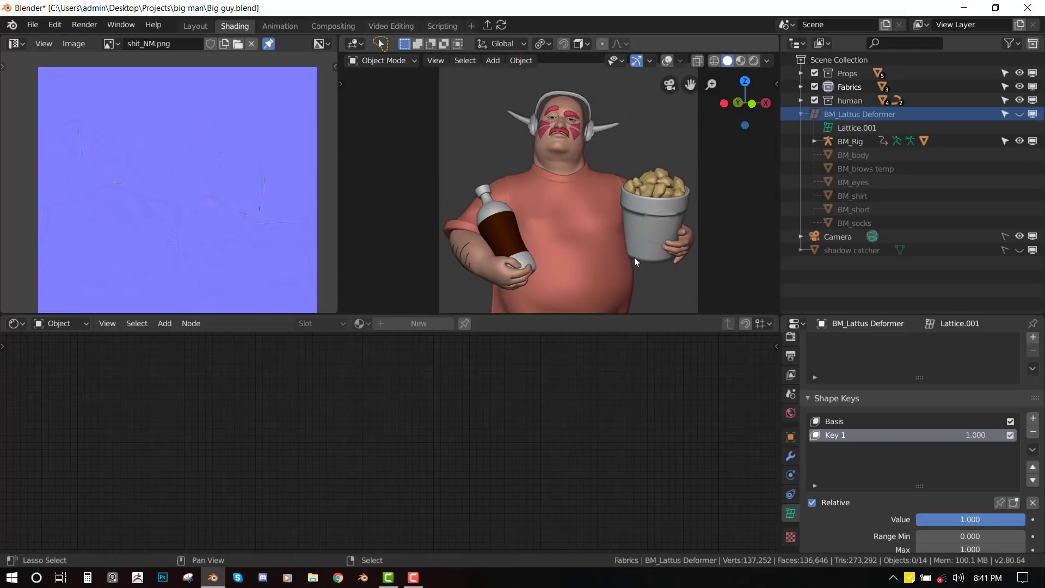
scroll(down, 3)
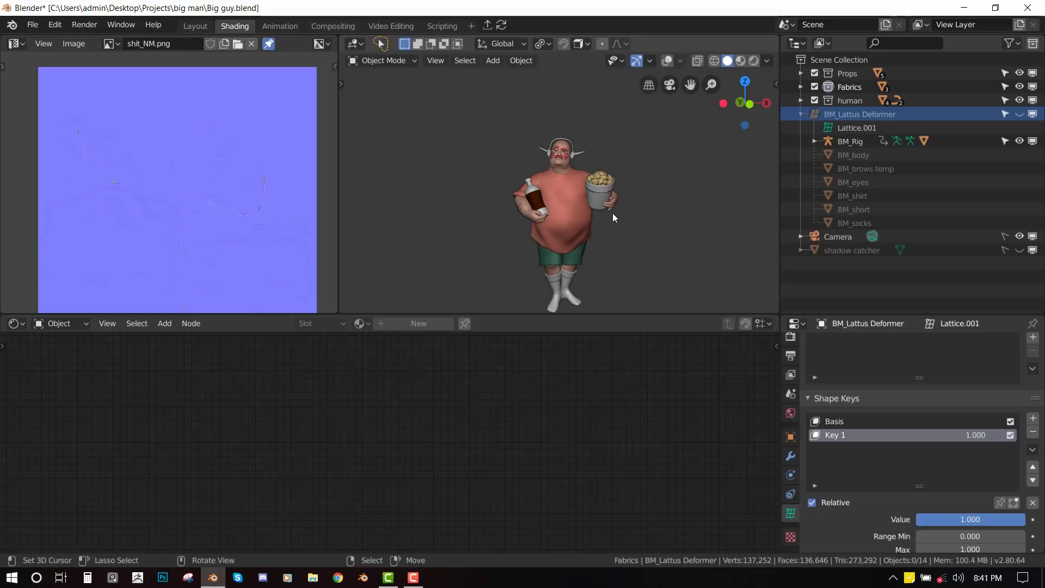
mouse_move(551, 203)
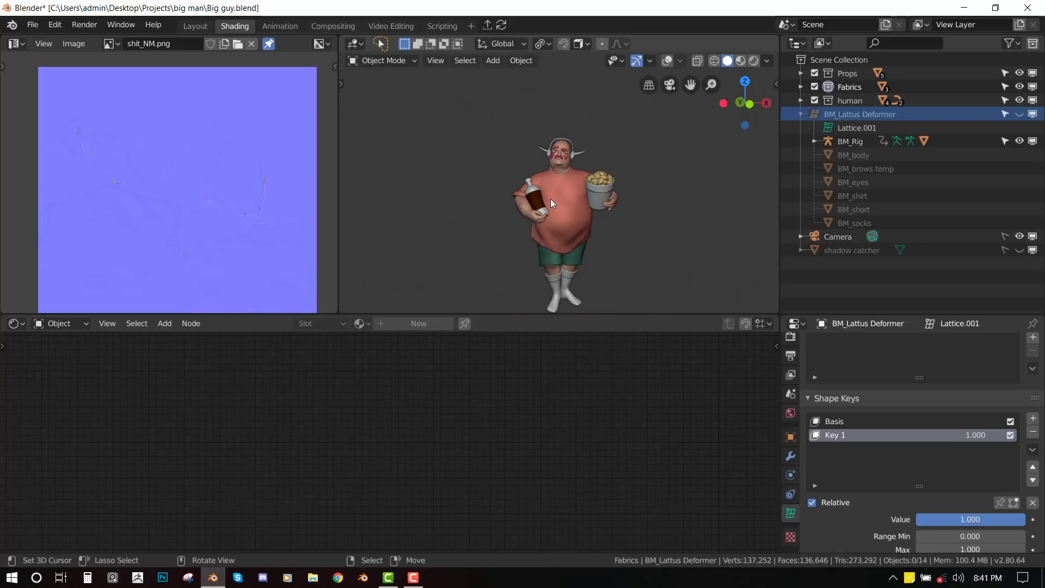